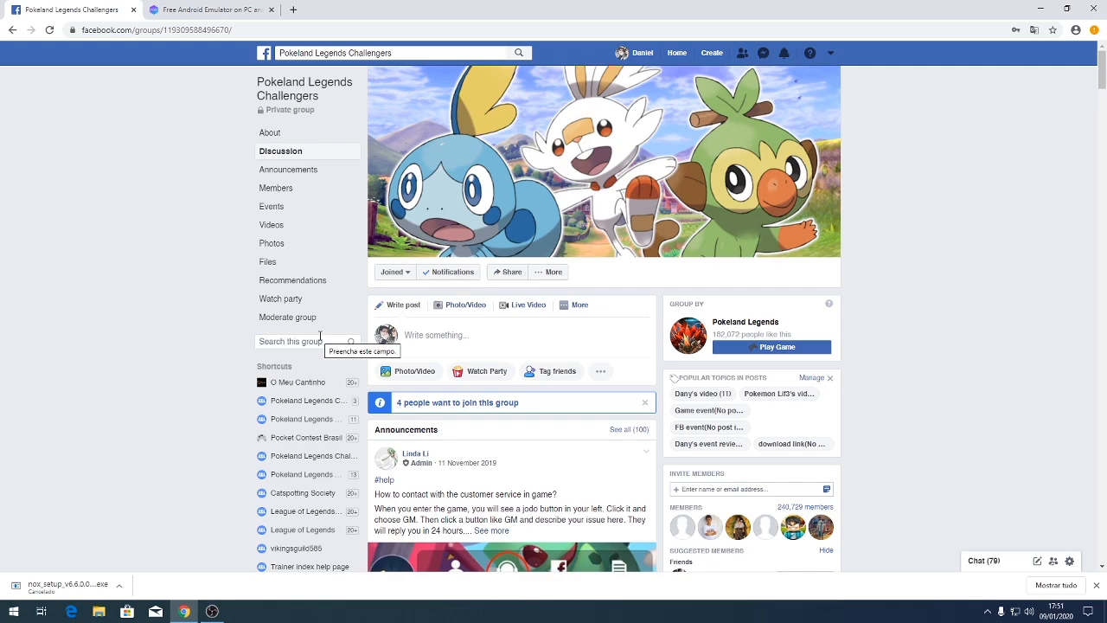
# Search Google for "nox emulator" and reach the NoxPlayer homepage from the results
pyautogui.click(208, 10)
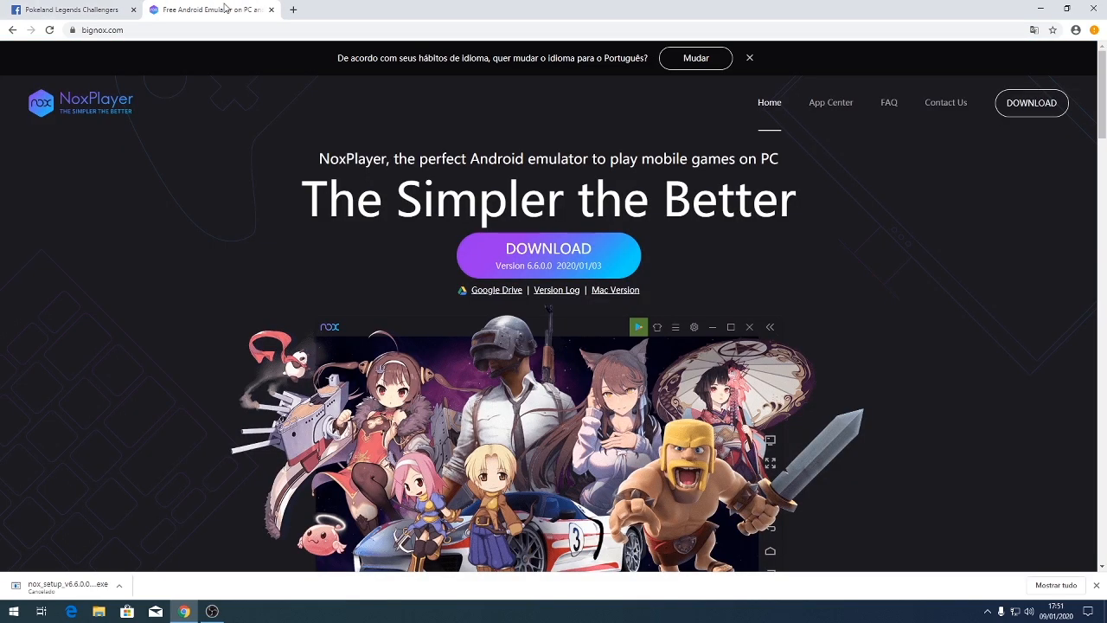
pyautogui.moveTo(298, 19)
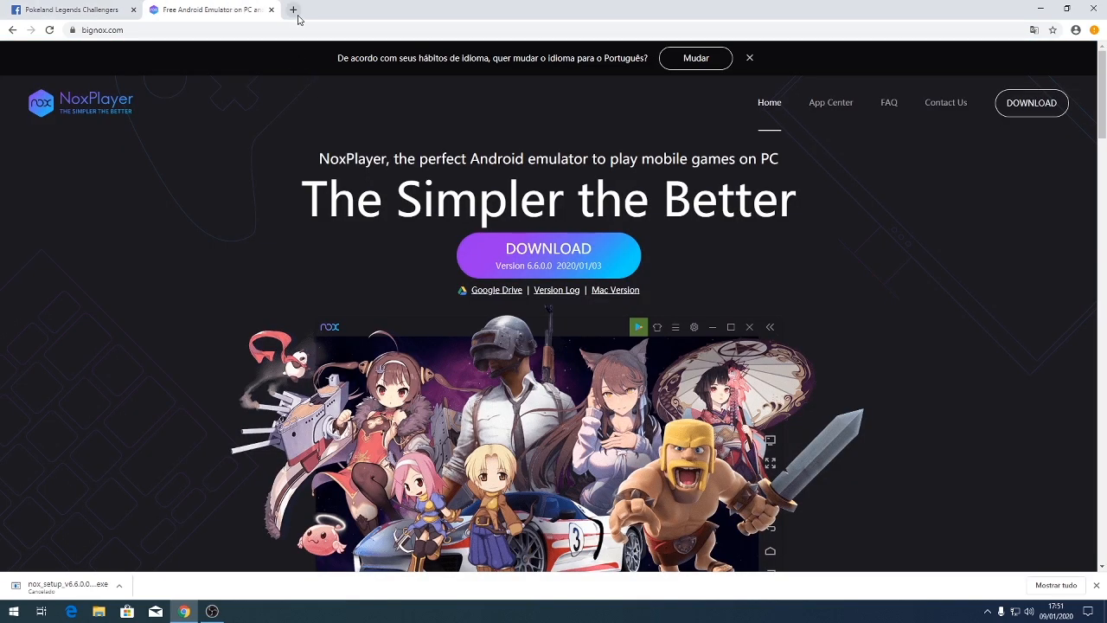
pyautogui.write('nox emulator')
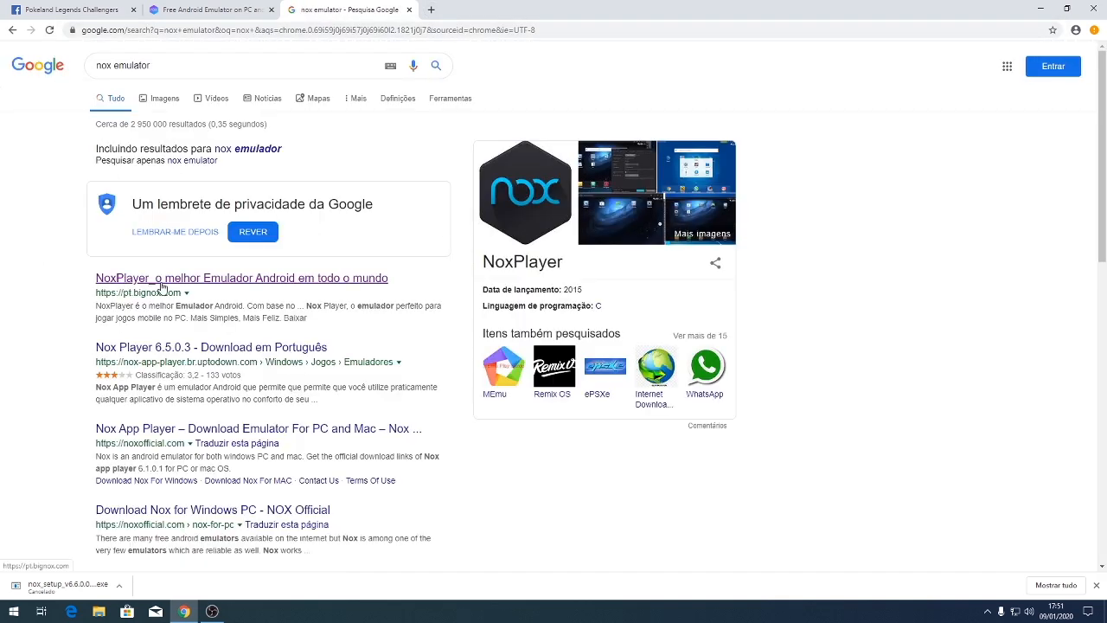
pyautogui.click(243, 276)
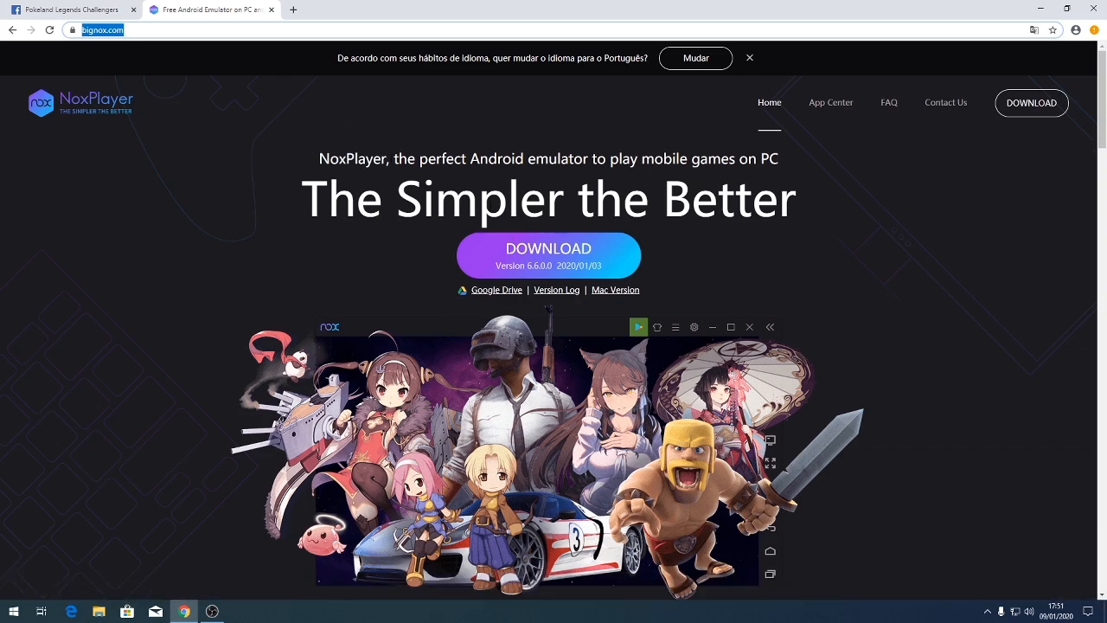
# Show the downloaded nox_setup installer in its File Explorer folder
pyautogui.click(547, 250)
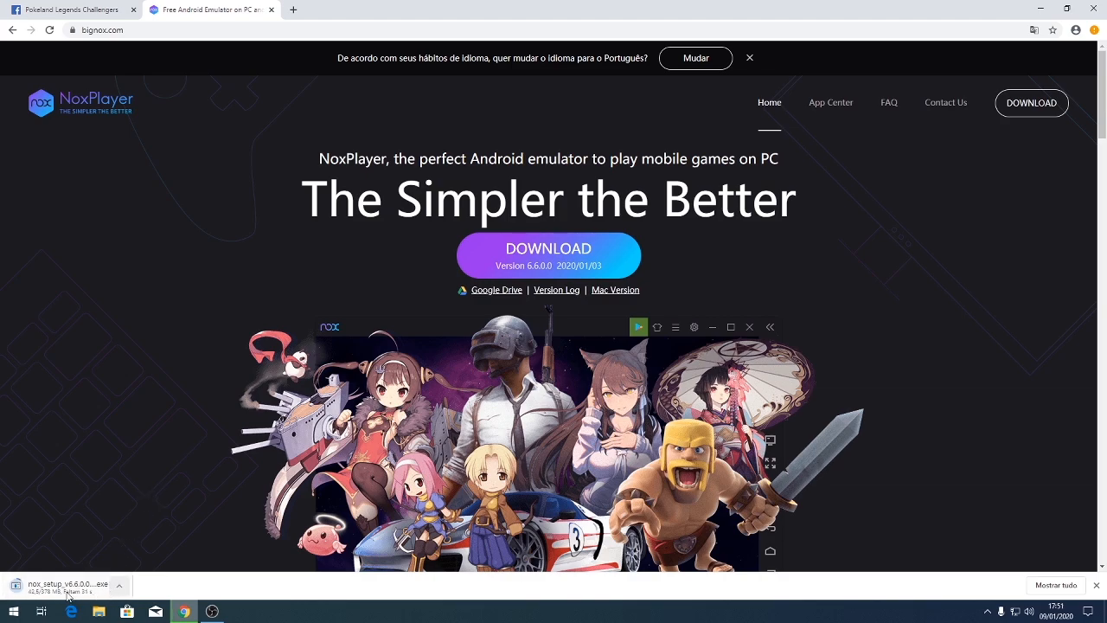
pyautogui.click(118, 585)
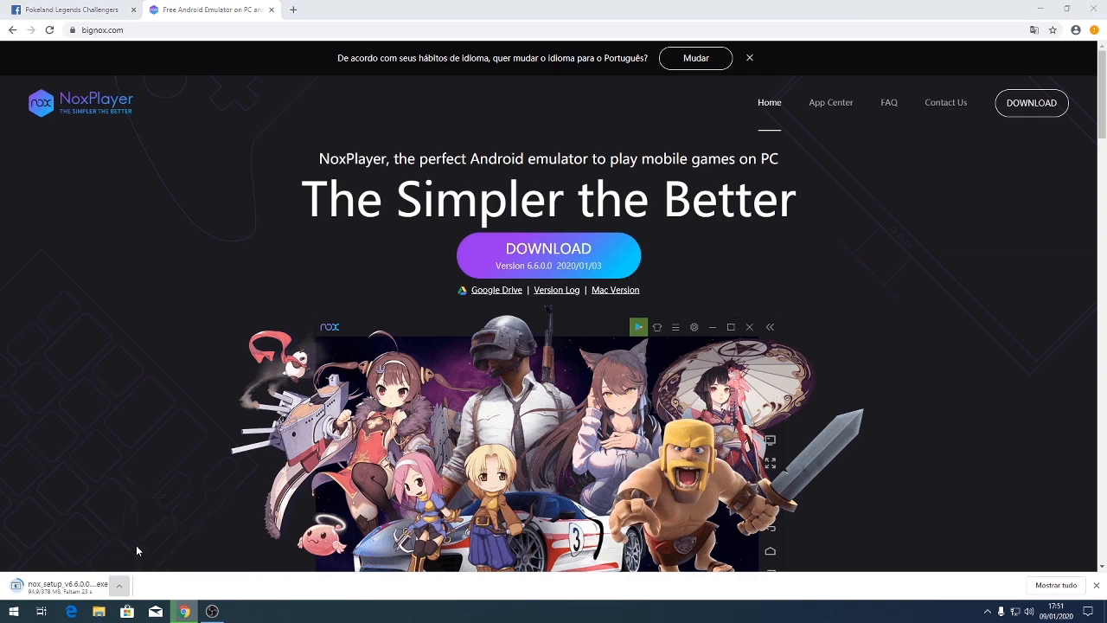
pyautogui.click(96, 613)
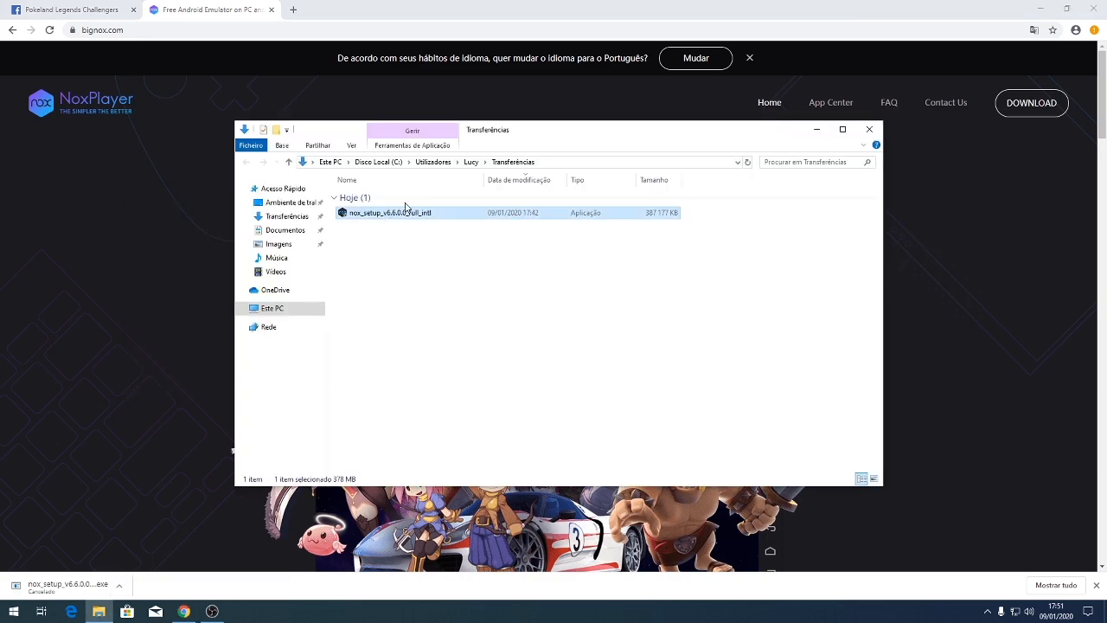
pyautogui.moveTo(395, 218)
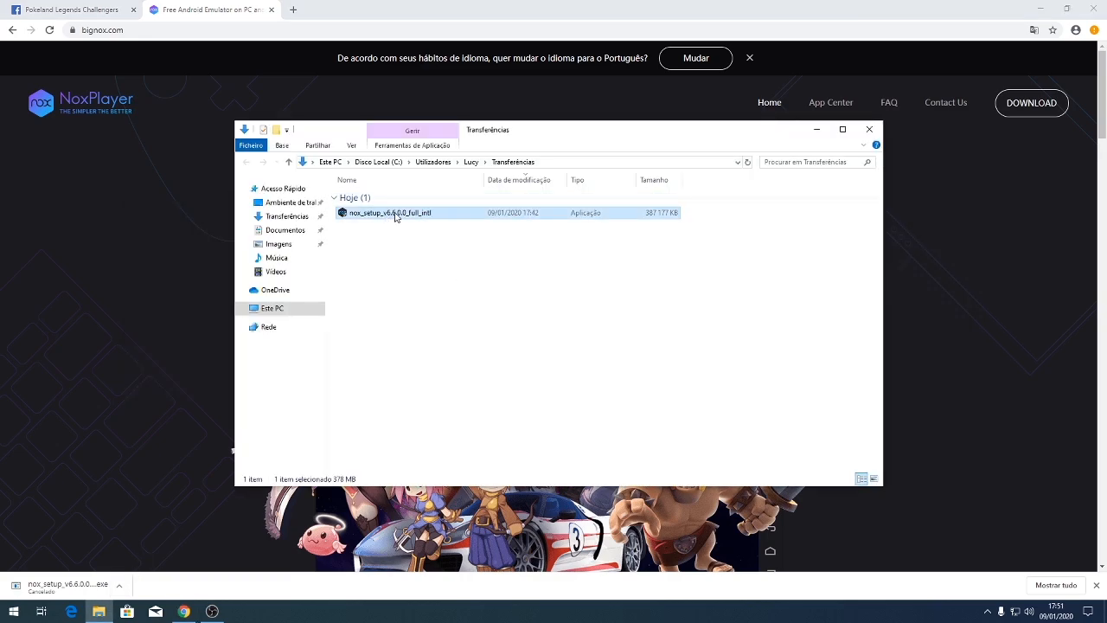
# Run nox_setup and overwrite-install NoxPlayer keeping previous data
pyautogui.doubleClick(388, 211)
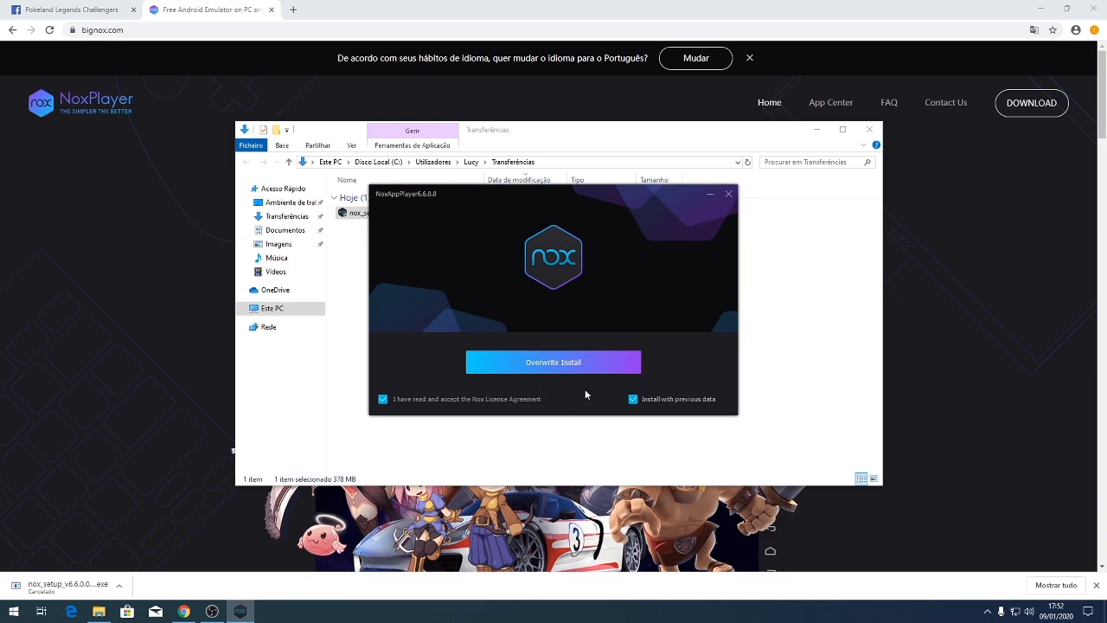
pyautogui.click(554, 362)
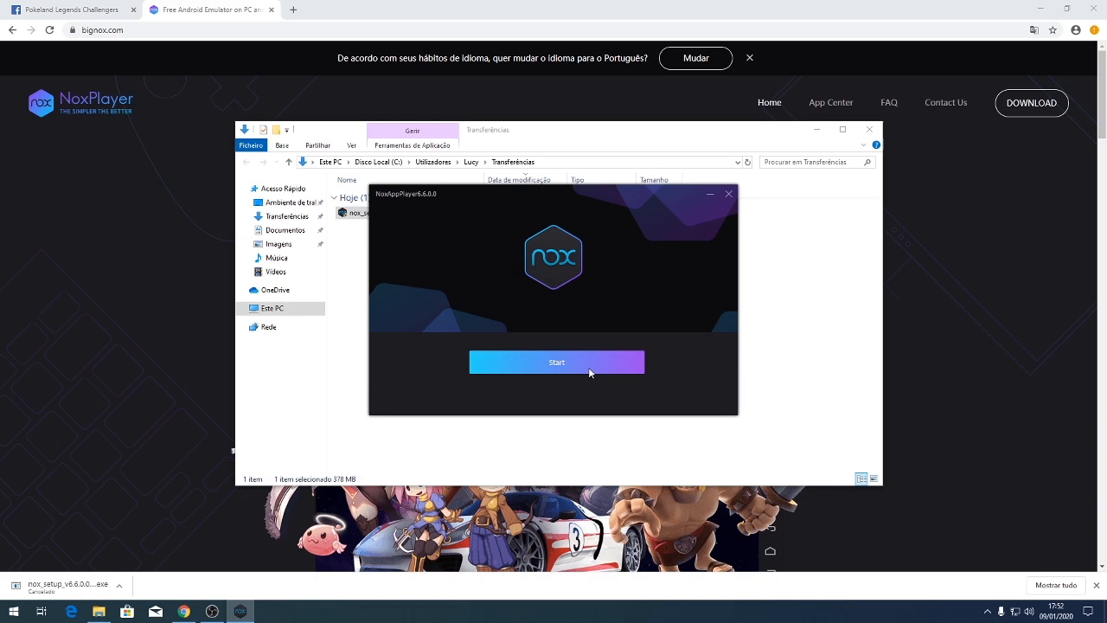
# Start NoxPlayer to its Android home screen, cancelling an accidental close prompt
pyautogui.click(557, 361)
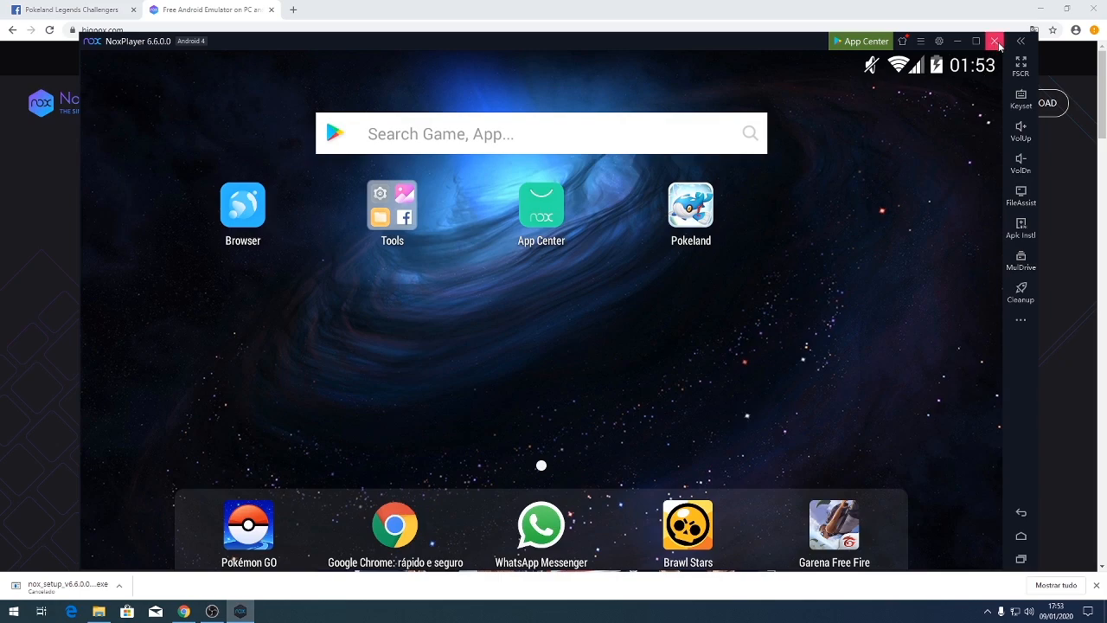
pyautogui.moveTo(995, 42)
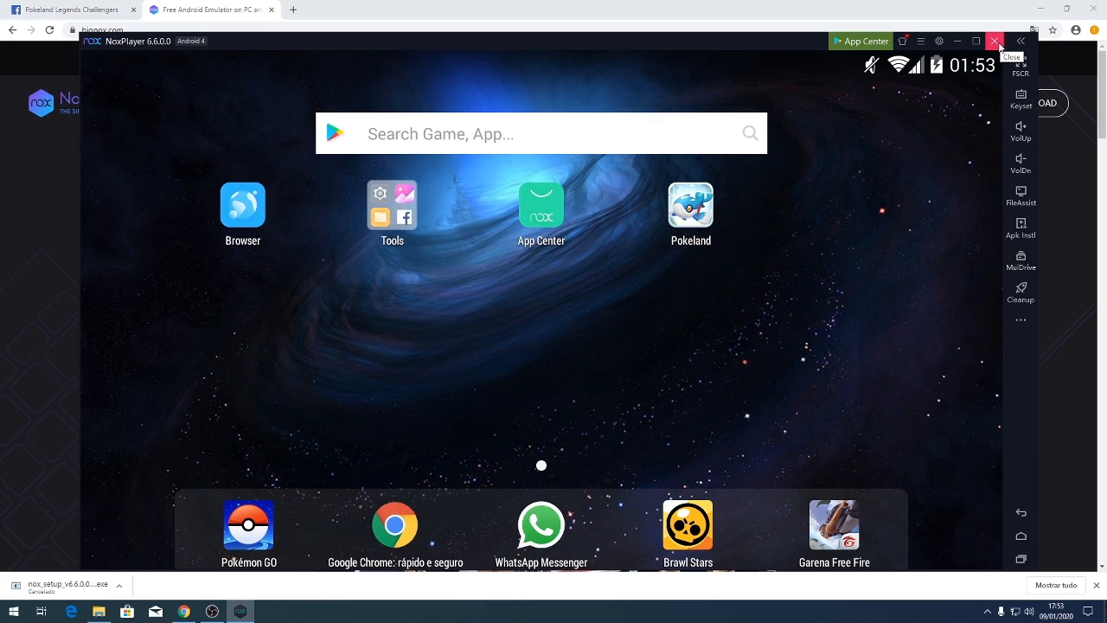
pyautogui.moveTo(439, 561)
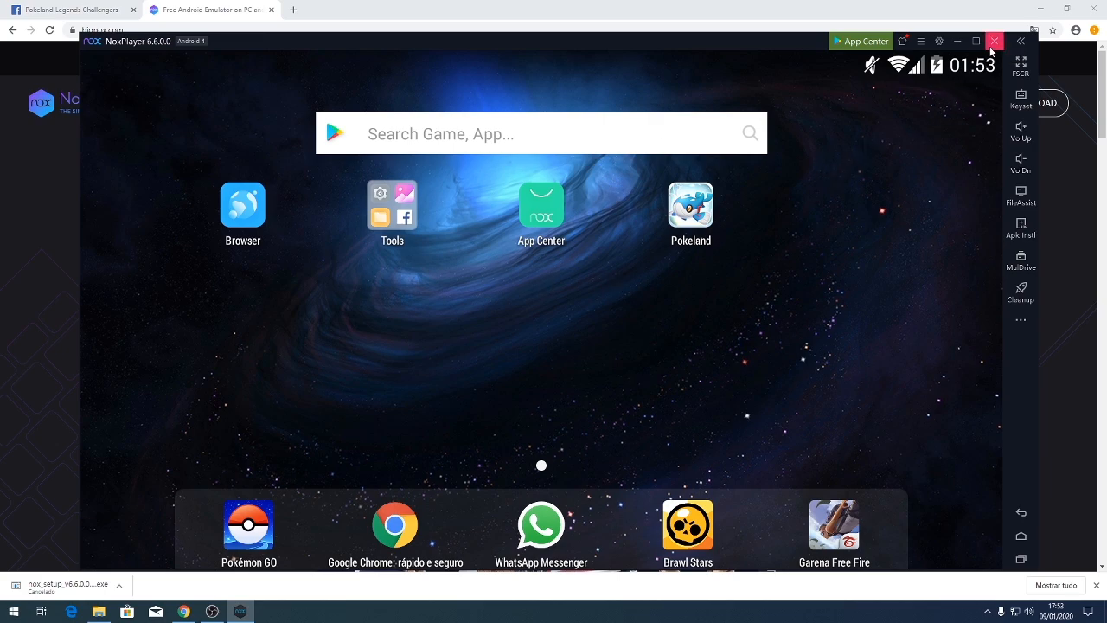
pyautogui.click(995, 42)
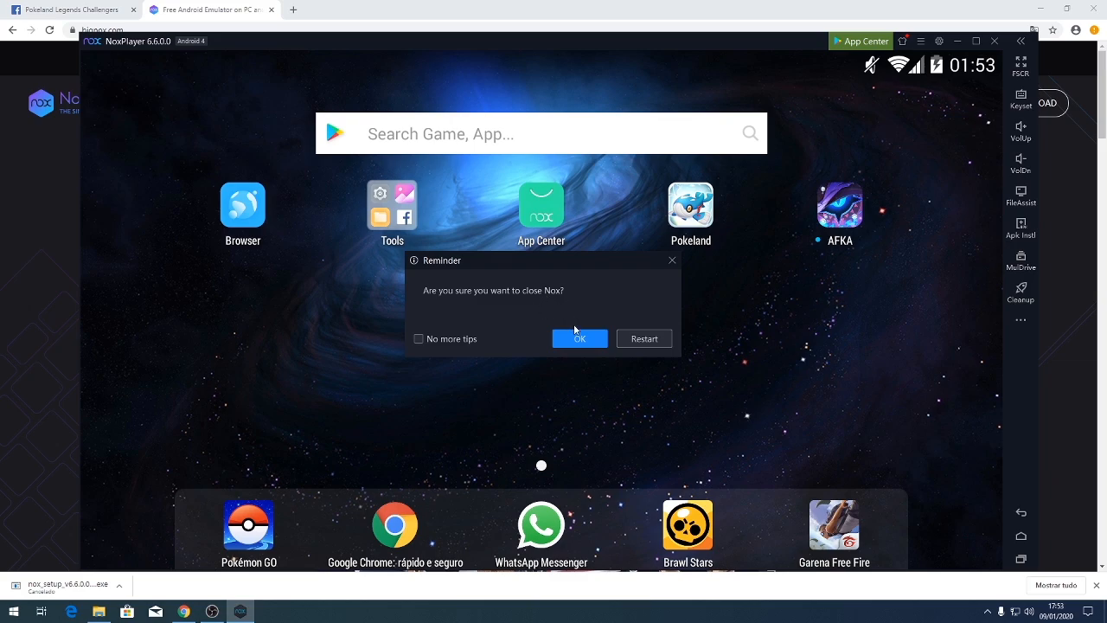
pyautogui.moveTo(671, 260)
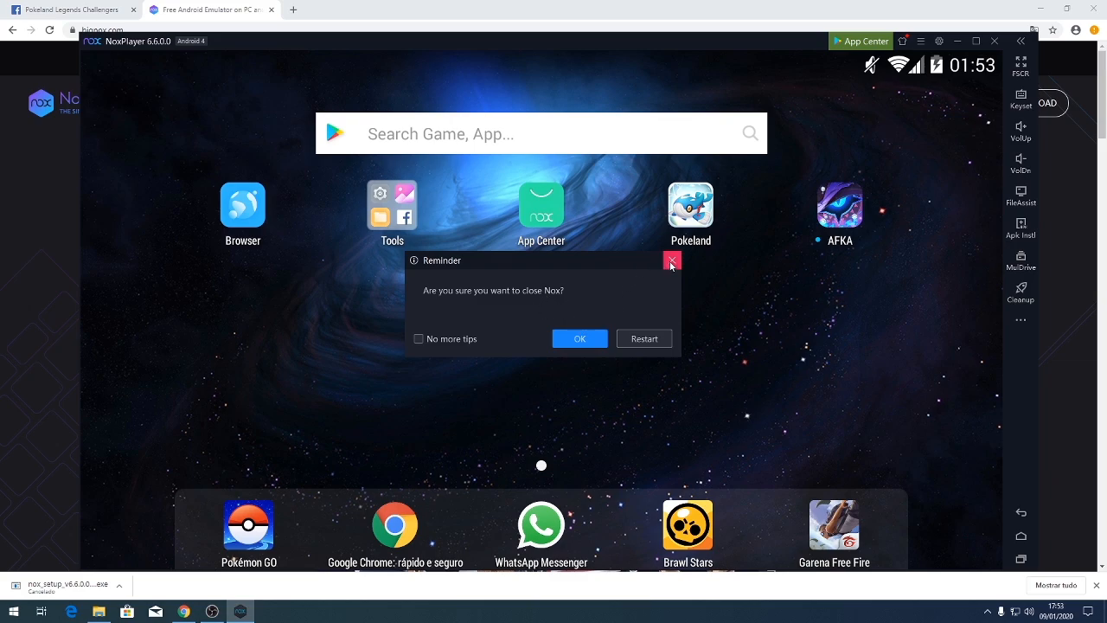
pyautogui.click(671, 259)
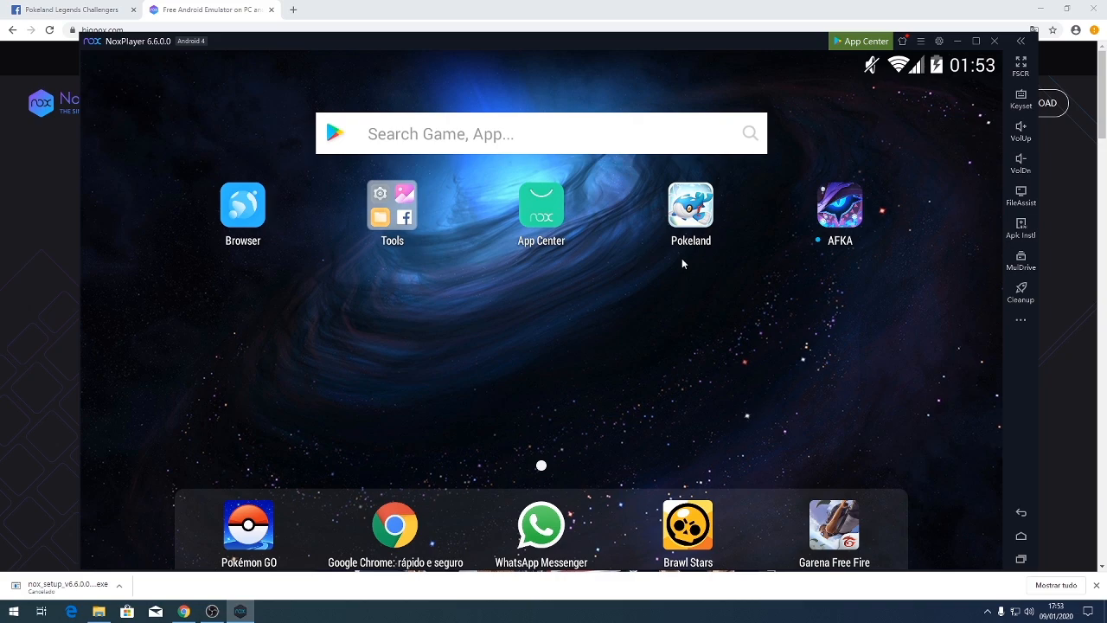
pyautogui.moveTo(659, 308)
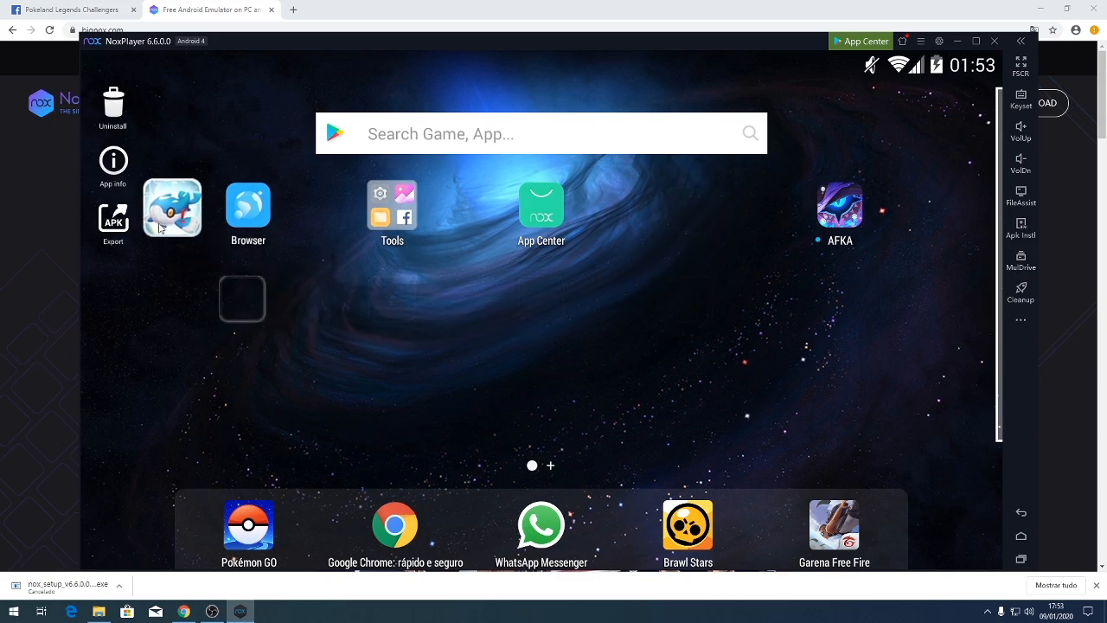
# Drop Pokeland on Uninstall and confirm its removal from the home screen
pyautogui.click(113, 102)
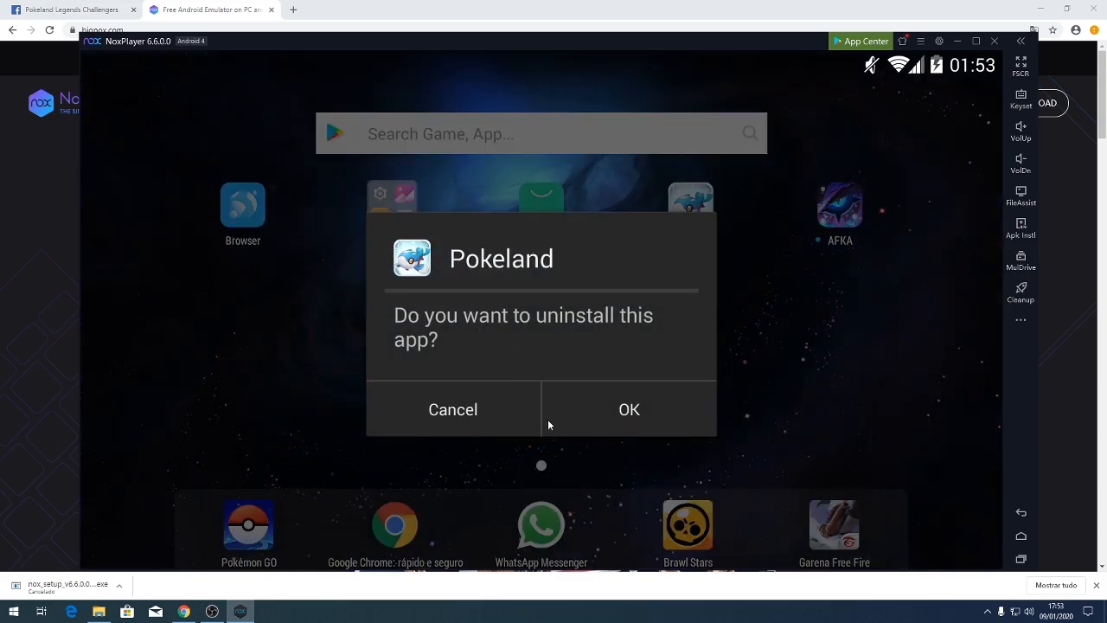
pyautogui.click(630, 409)
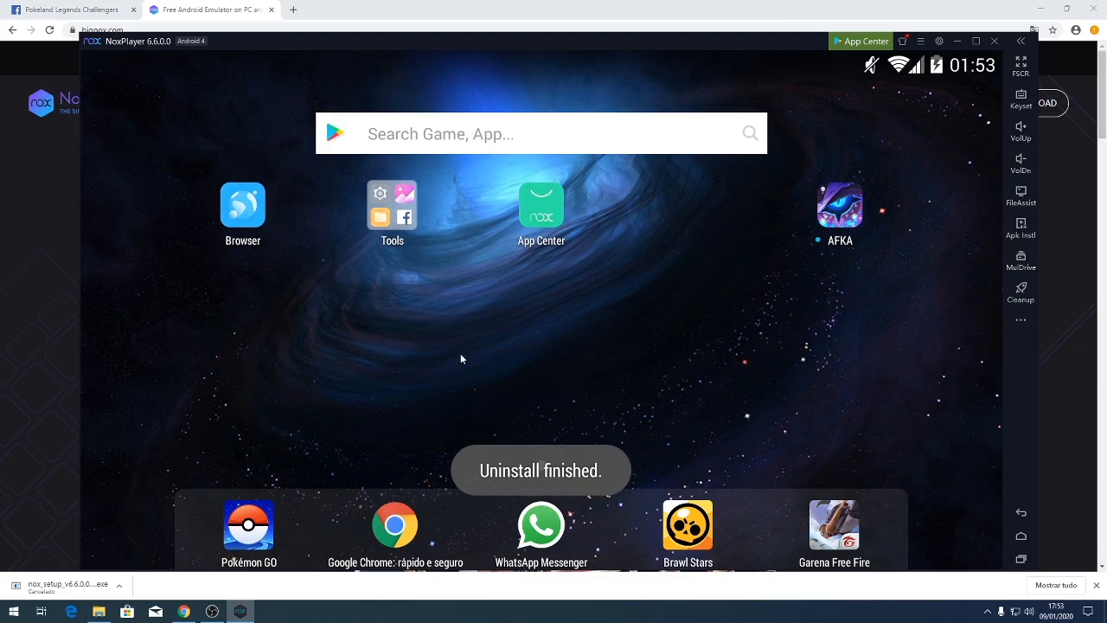
pyautogui.moveTo(345, 377)
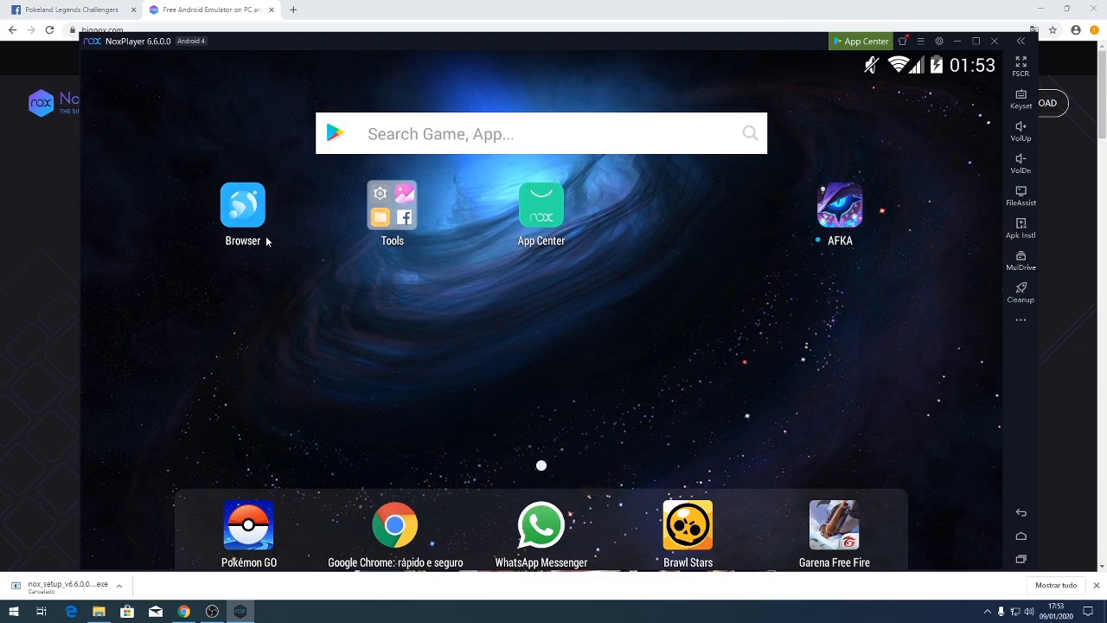
# Launch the emulator's browser past its crash message, then return to the Facebook group in Chrome
pyautogui.click(242, 204)
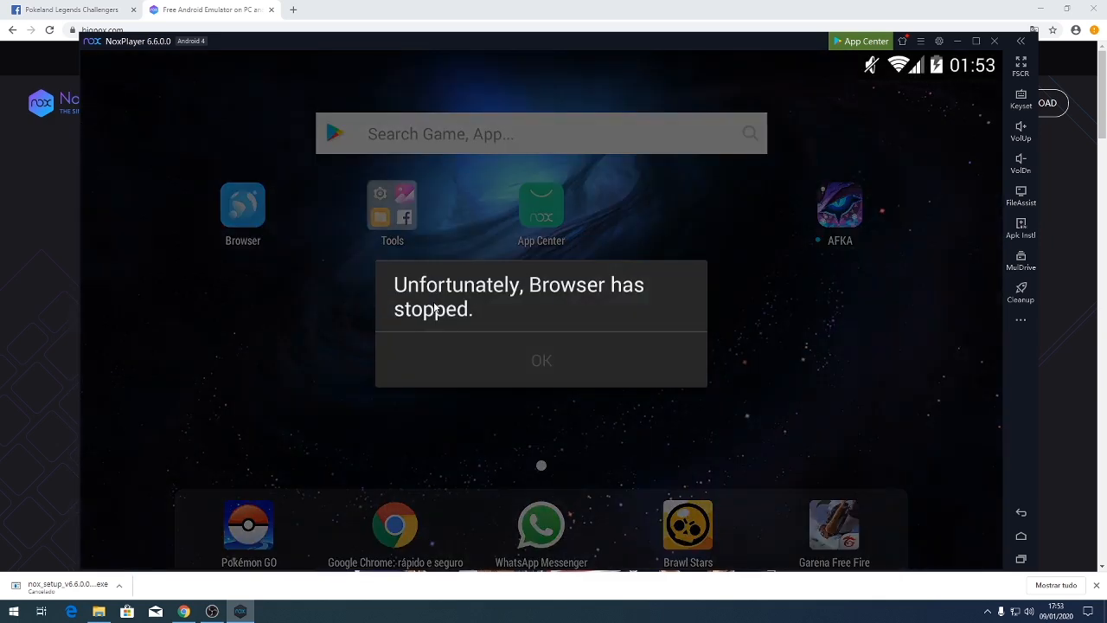
pyautogui.click(542, 359)
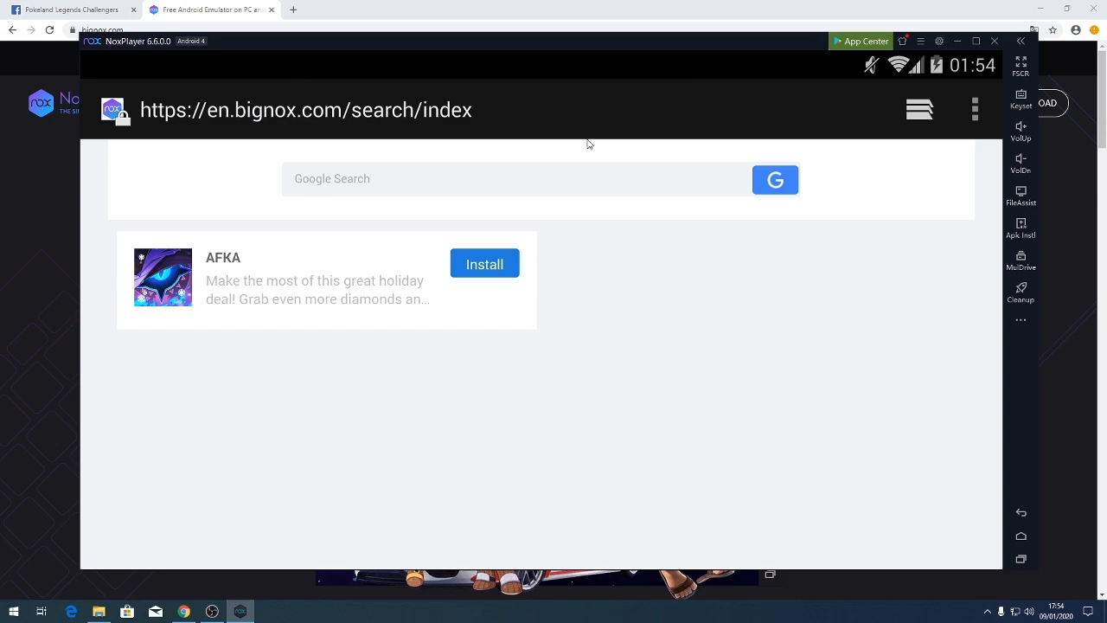
pyautogui.click(73, 10)
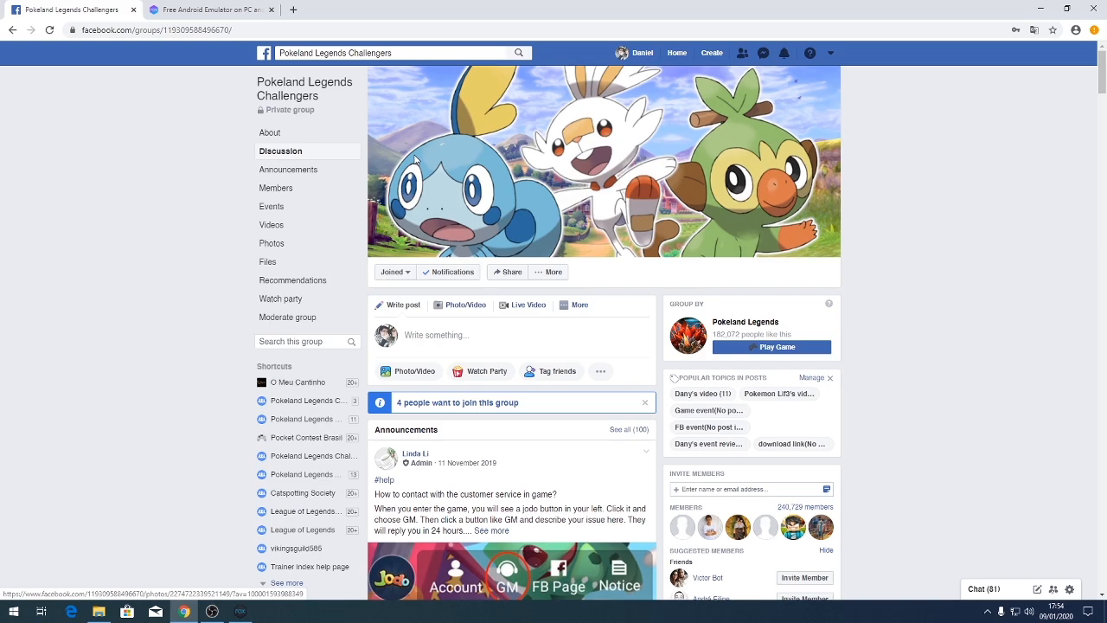
# Expand the Poke Fairy download post and copy its game crash download link
pyautogui.scroll(-3)
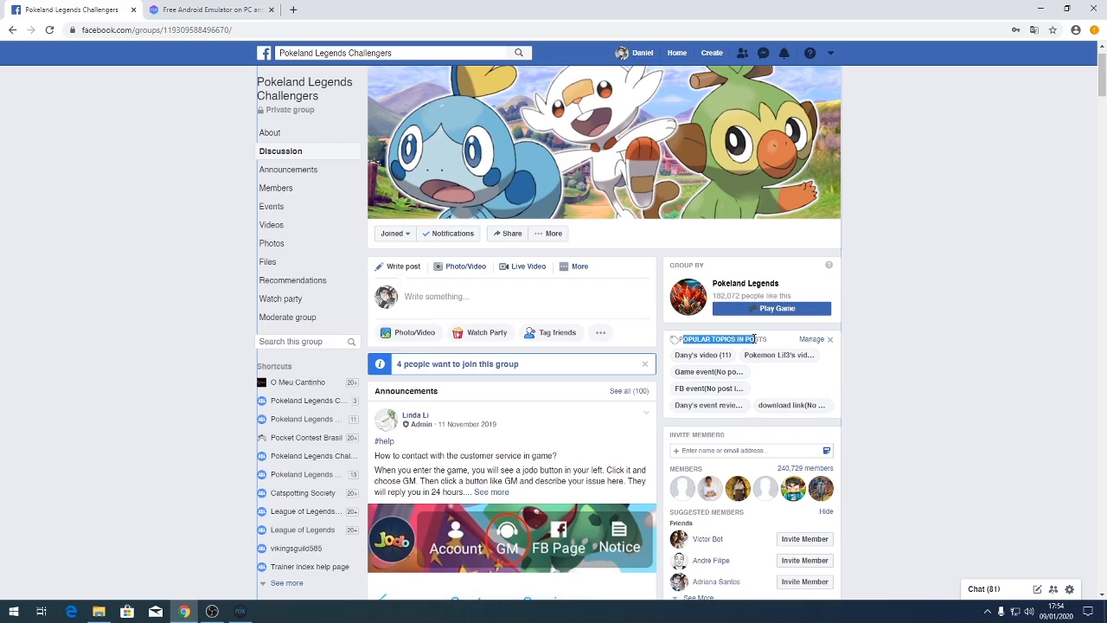
pyautogui.moveTo(789, 405)
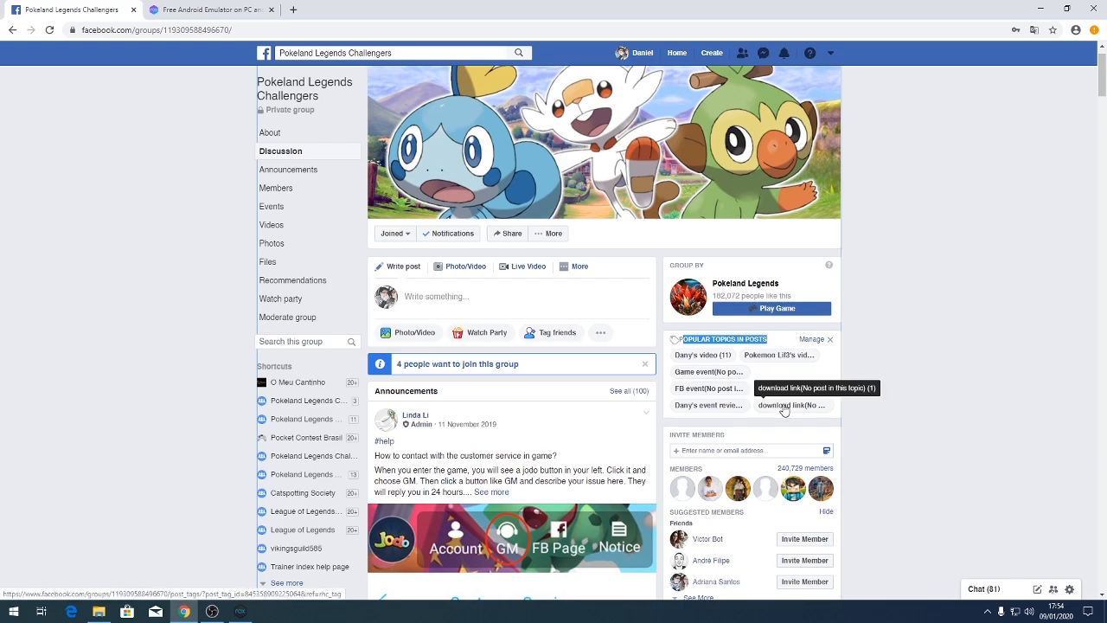
pyautogui.click(792, 405)
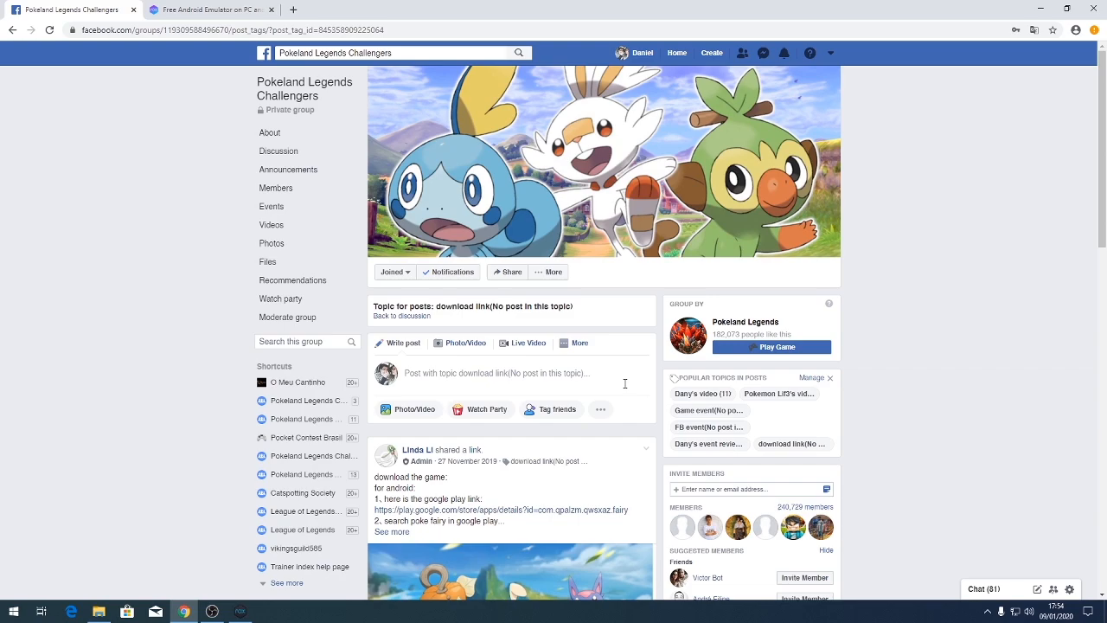
pyautogui.scroll(-3)
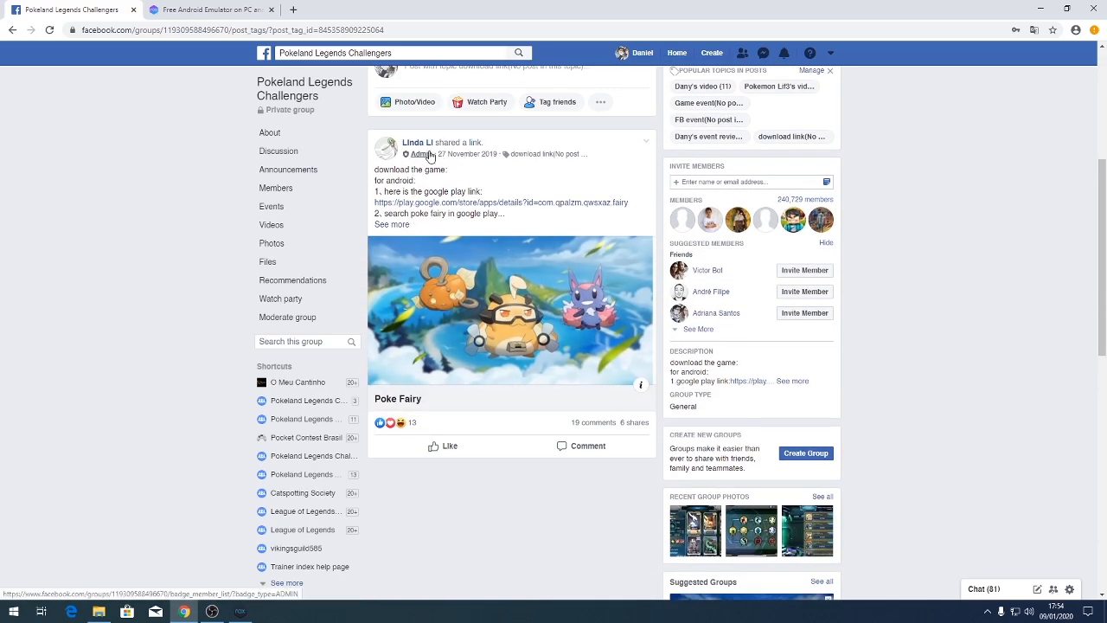
pyautogui.click(391, 225)
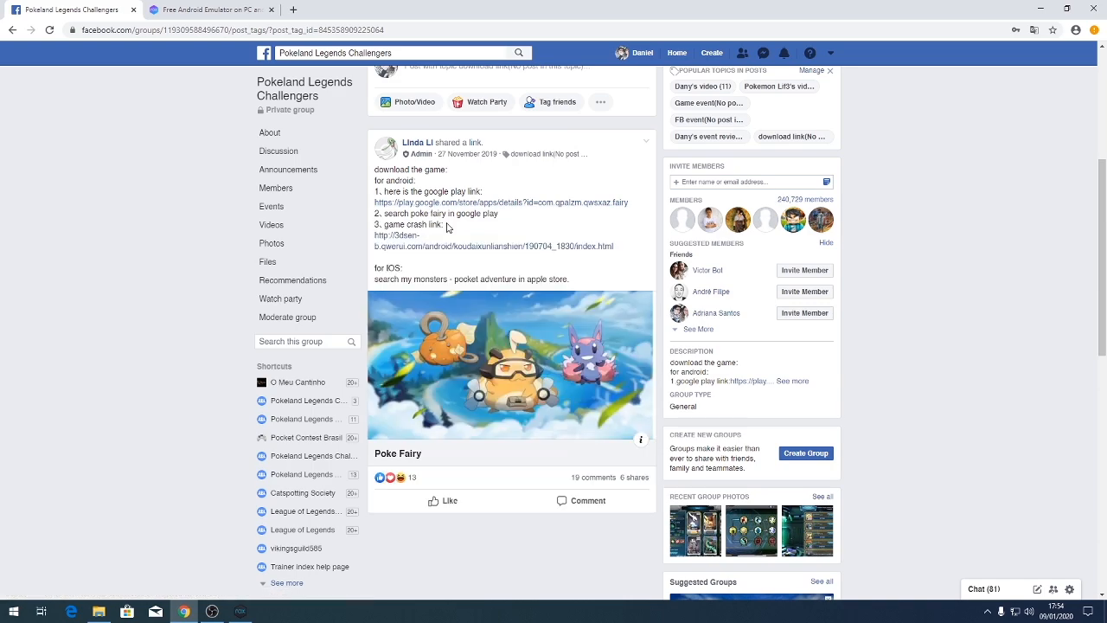
pyautogui.scroll(-3)
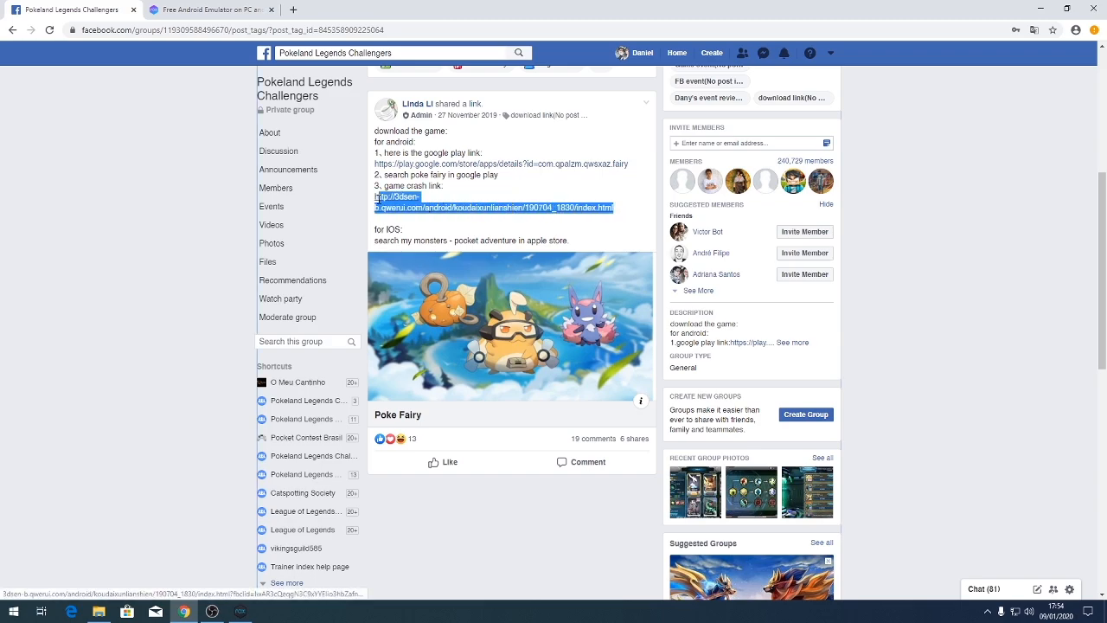
pyautogui.press('alt+tab')
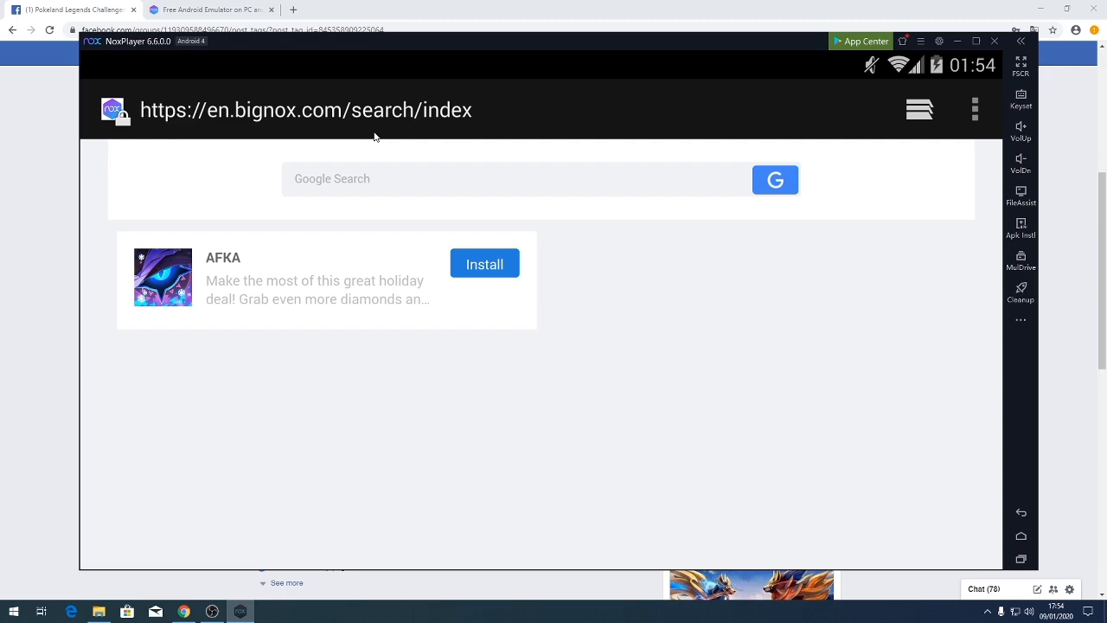
# Paste the link in Nox's browser, request the free download and watch the APK's progress
pyautogui.click(484, 263)
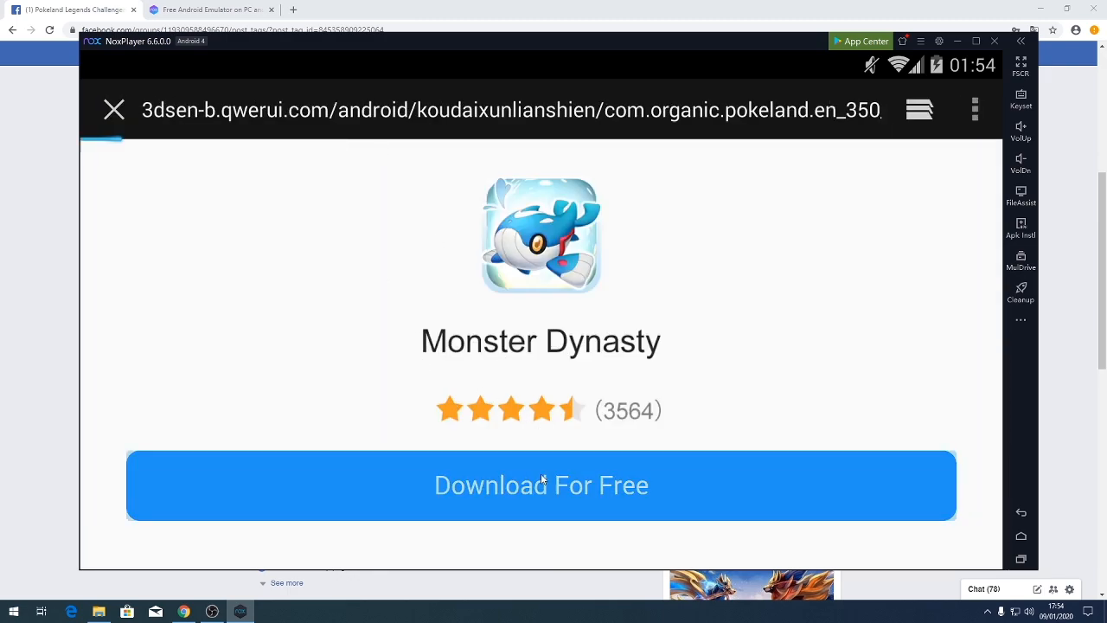
pyautogui.click(540, 485)
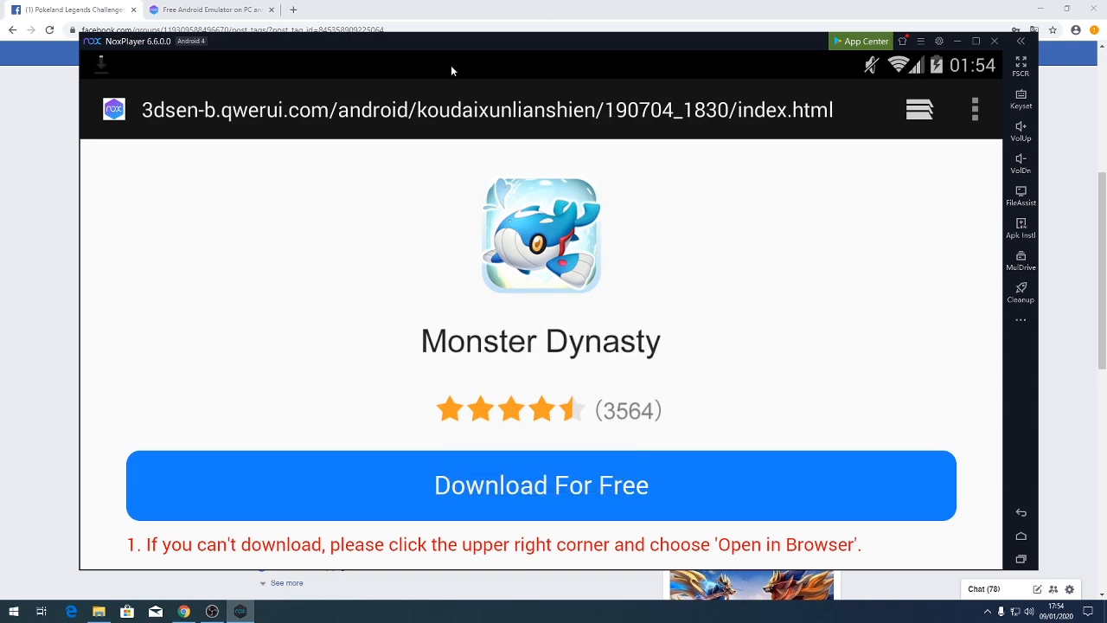
pyautogui.click(540, 484)
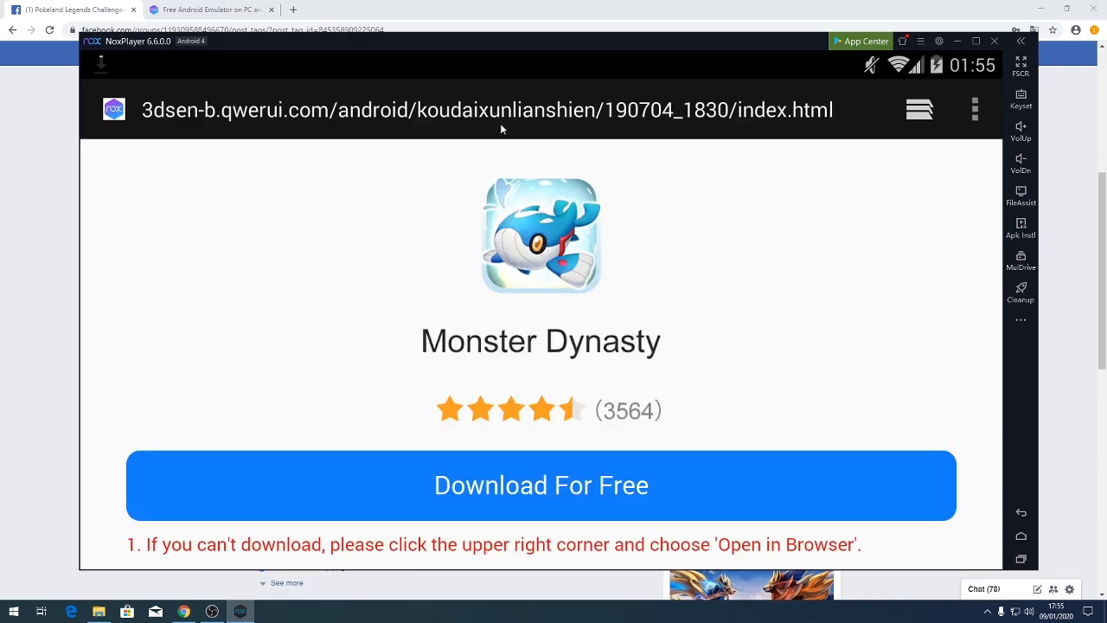
pyautogui.click(541, 485)
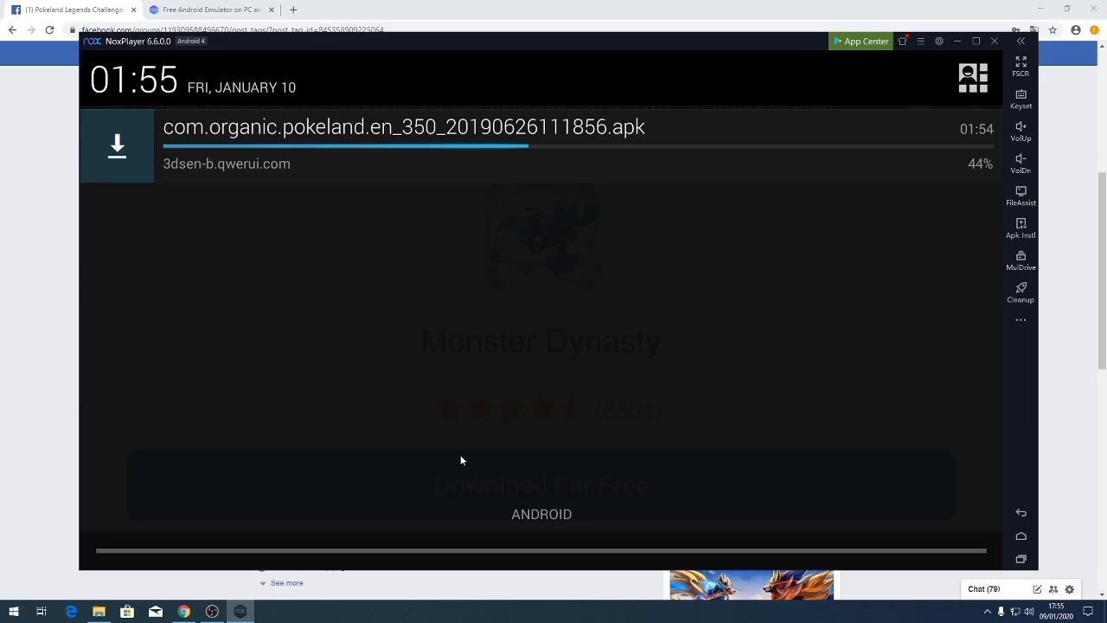
pyautogui.moveTo(322, 277)
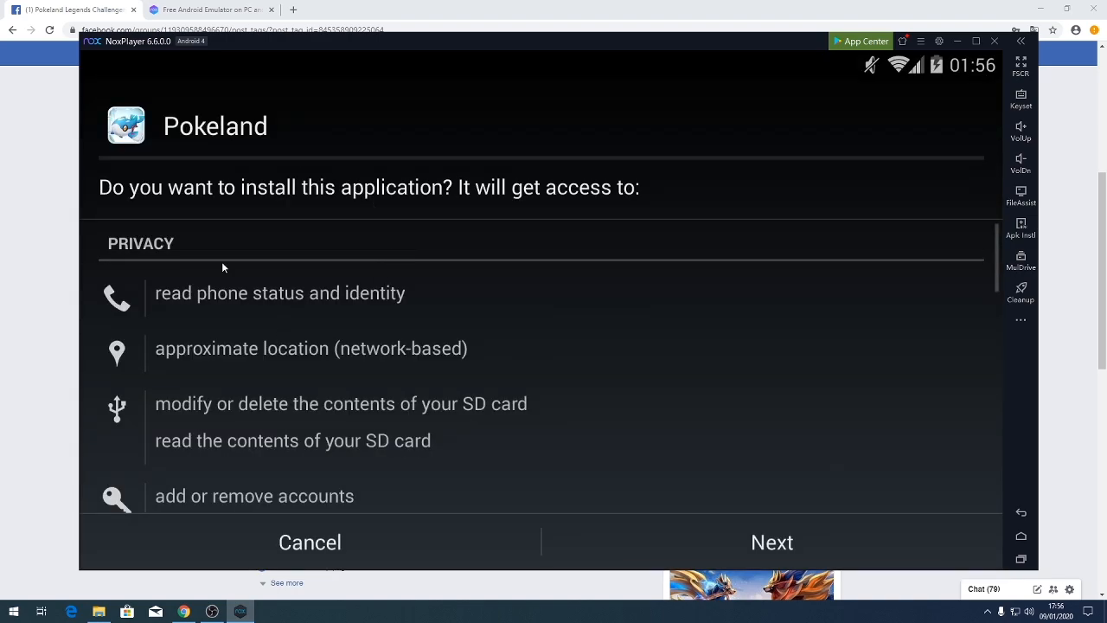
# Accept the permissions, install the Pokeland APK and launch the game
pyautogui.scroll(-3)
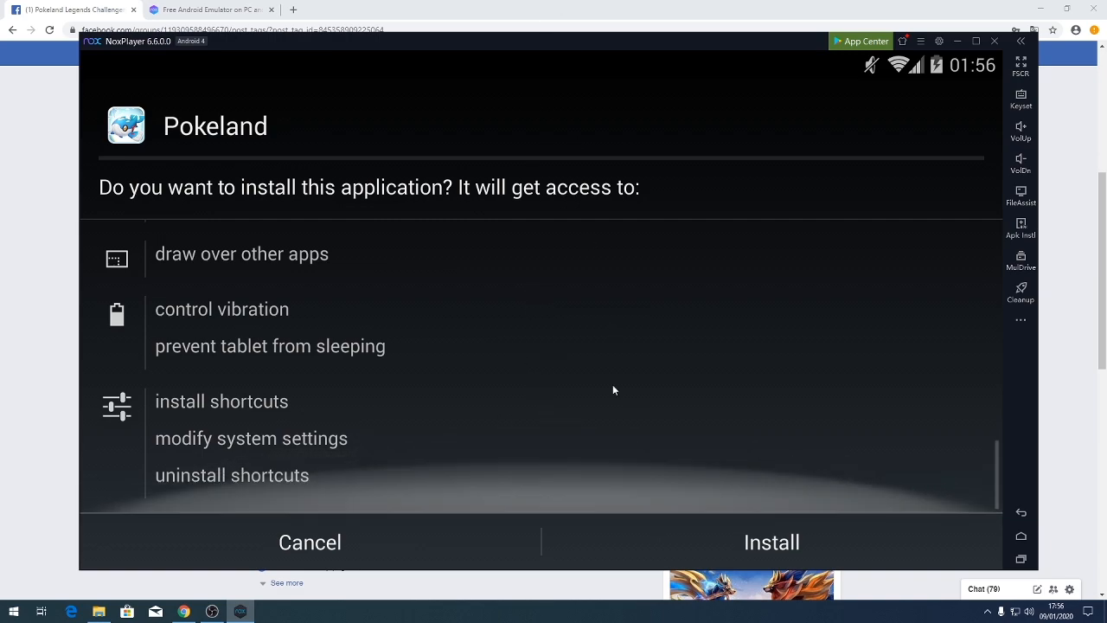
pyautogui.click(772, 543)
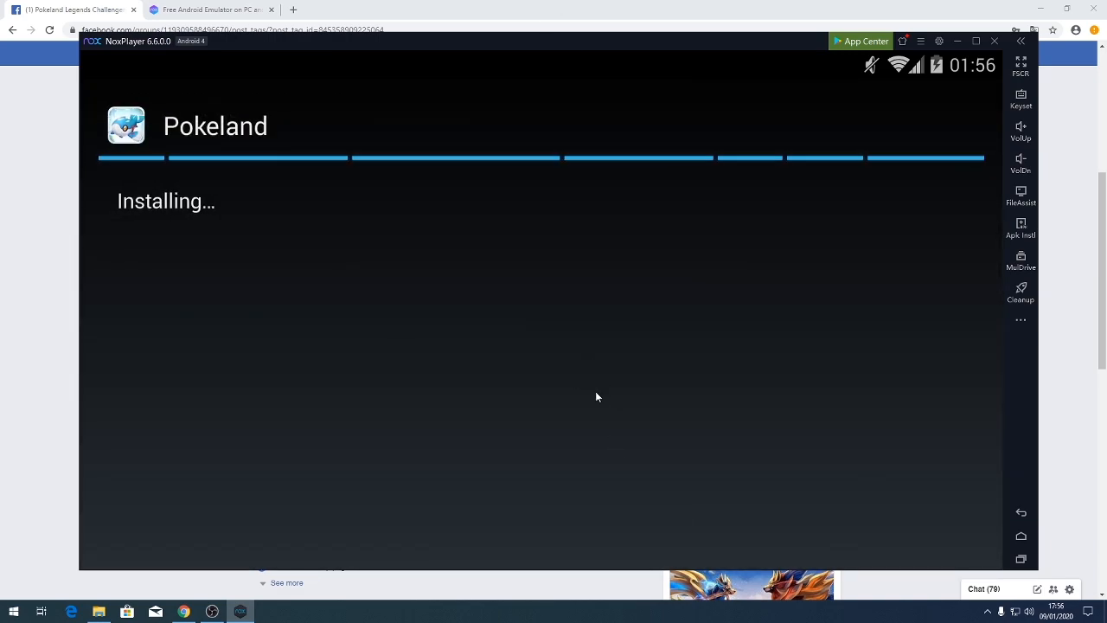
pyautogui.moveTo(755, 229)
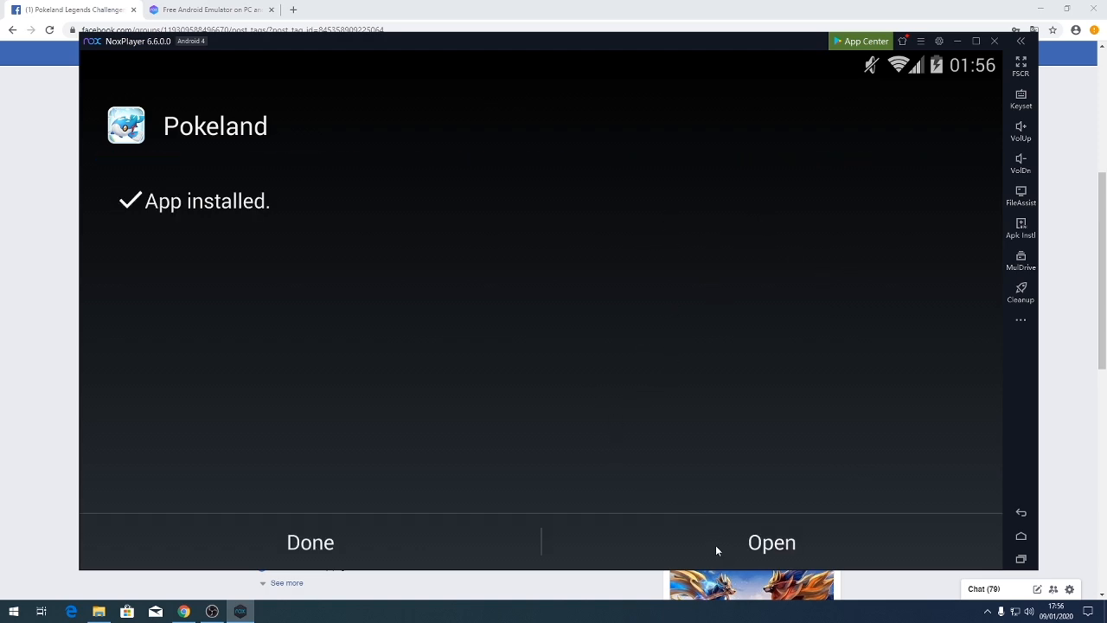
pyautogui.click(772, 544)
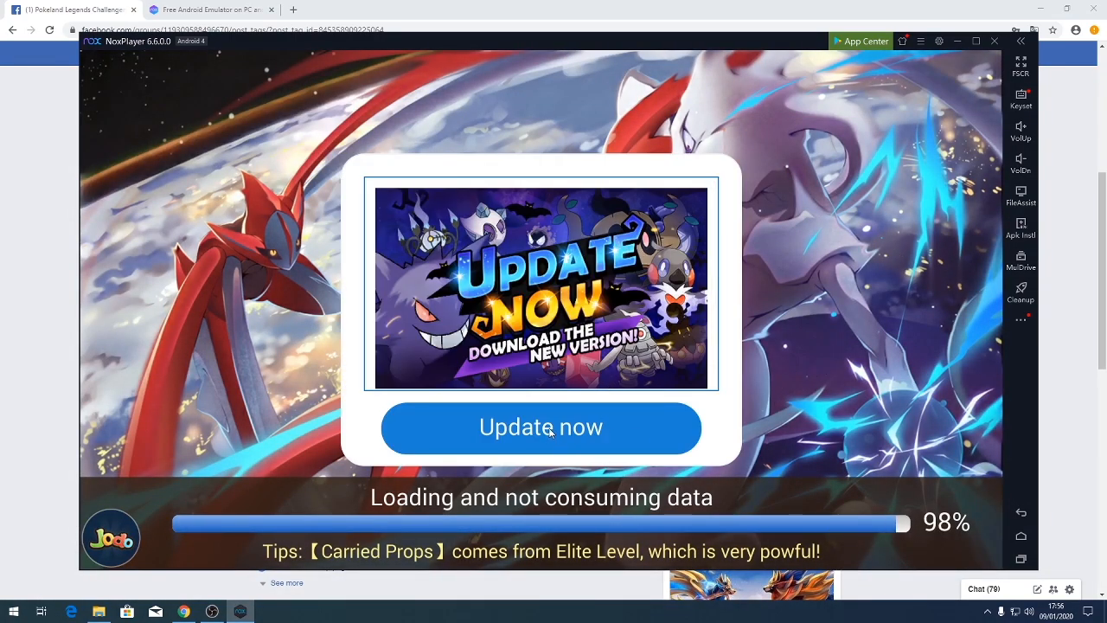
# Accept 'Update now' to begin downloading the new Pokeland APK
pyautogui.click(540, 428)
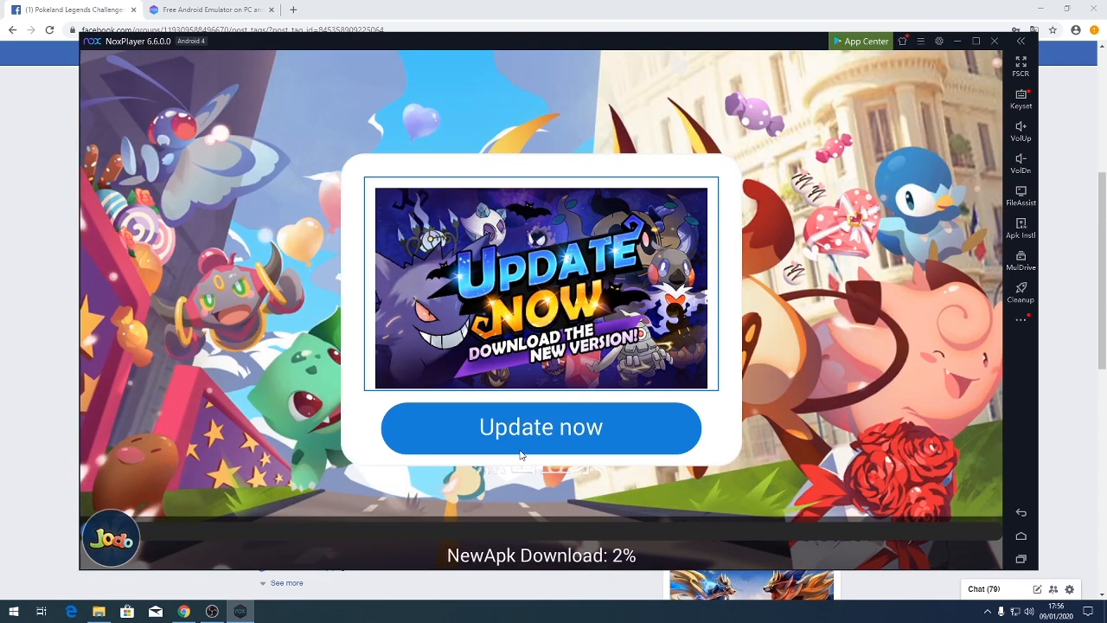
pyautogui.moveTo(173, 544)
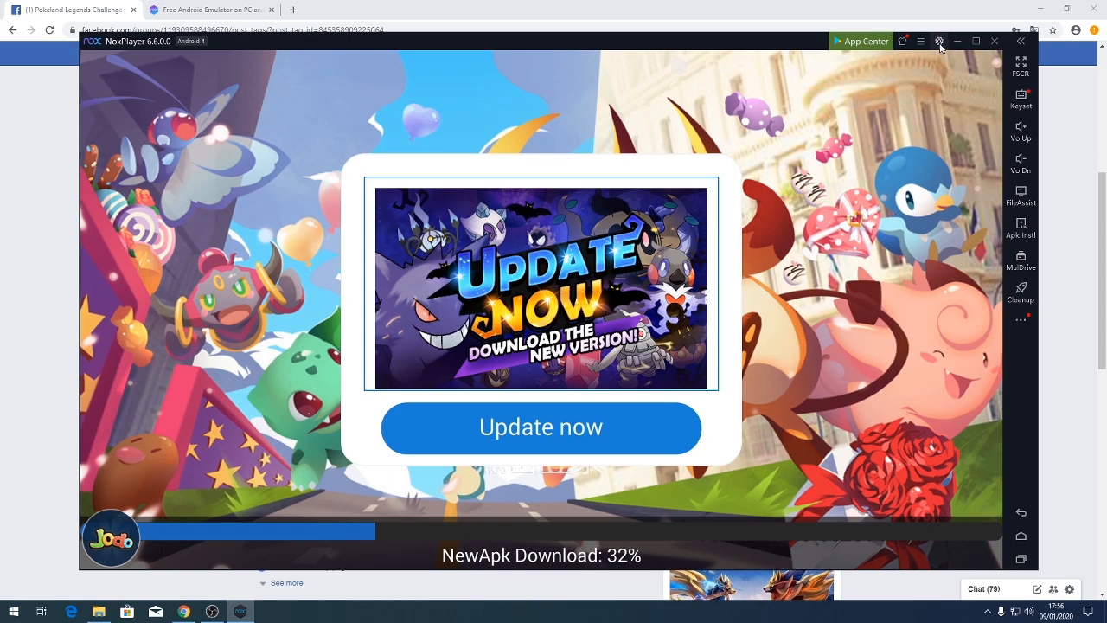
pyautogui.click(938, 41)
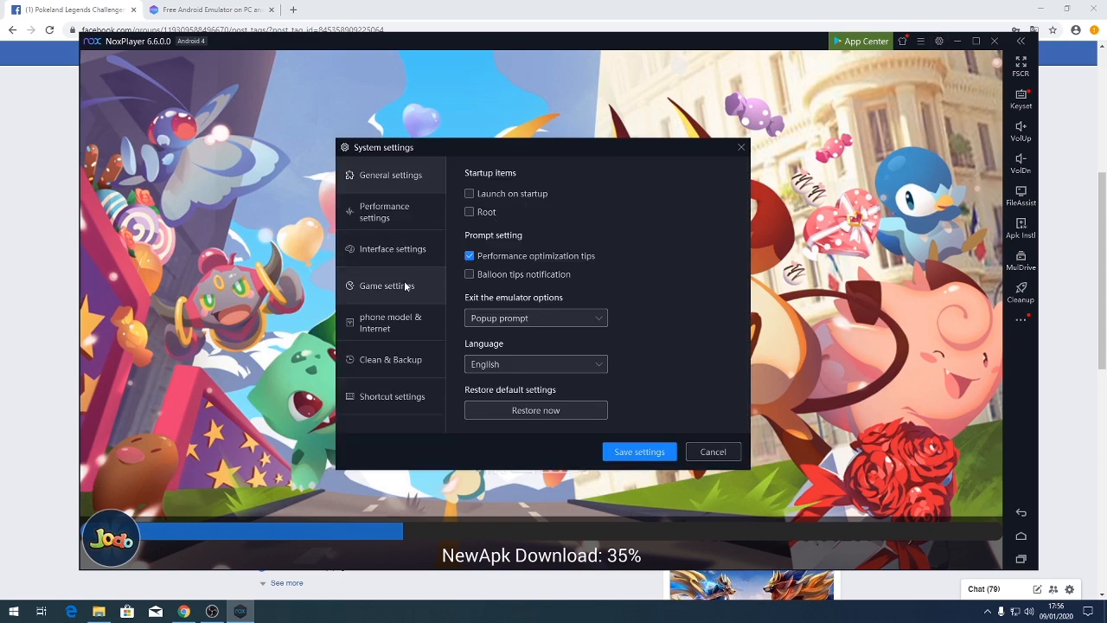
pyautogui.click(384, 211)
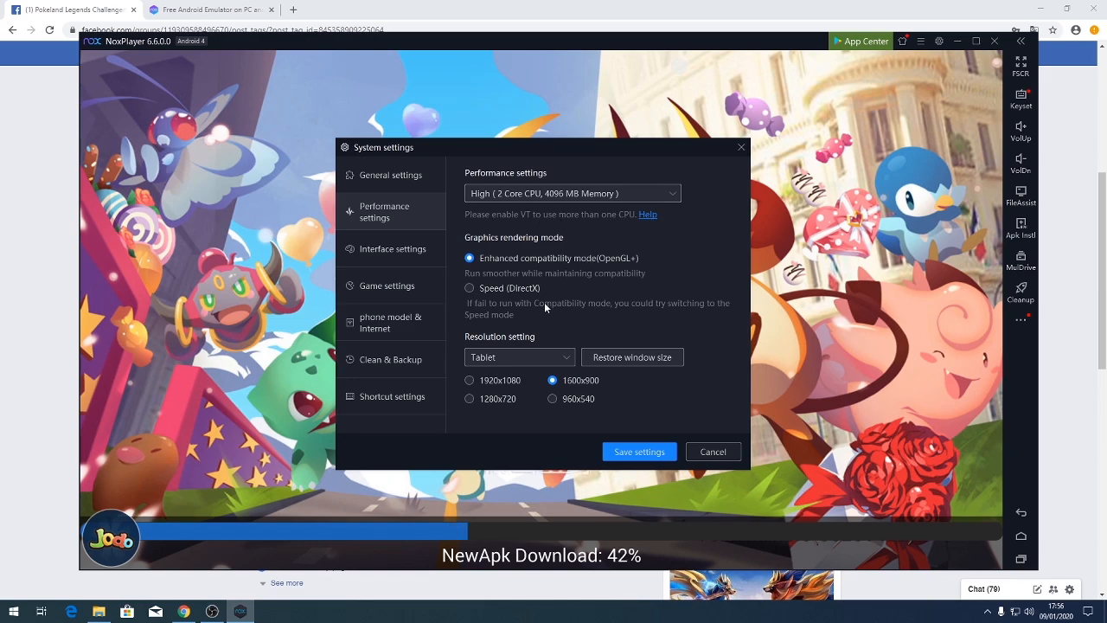
pyautogui.moveTo(422, 257)
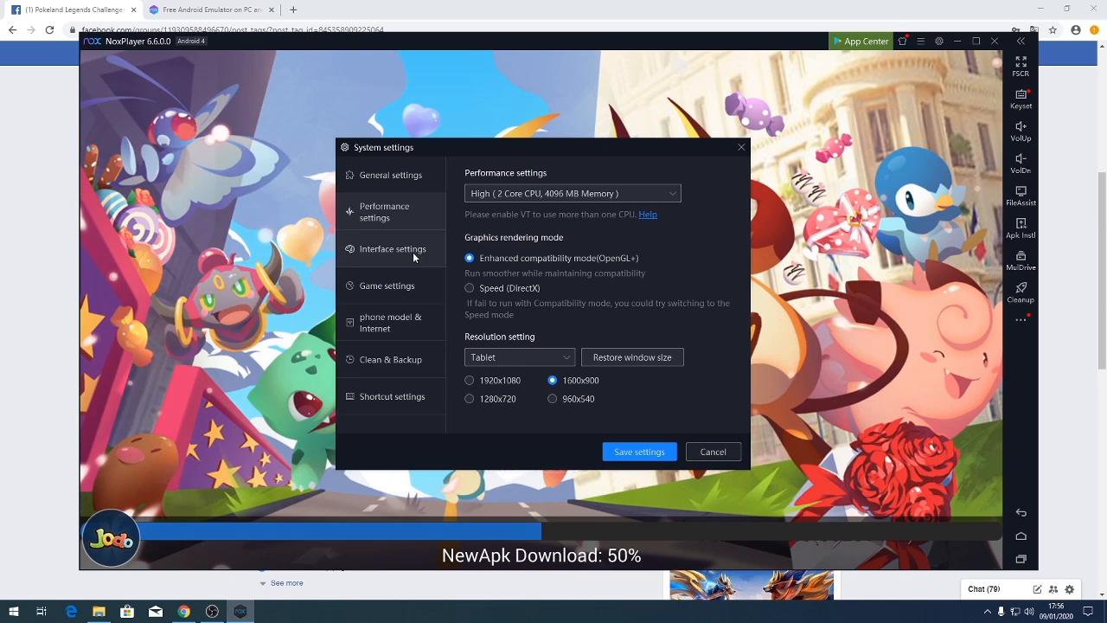
pyautogui.click(390, 174)
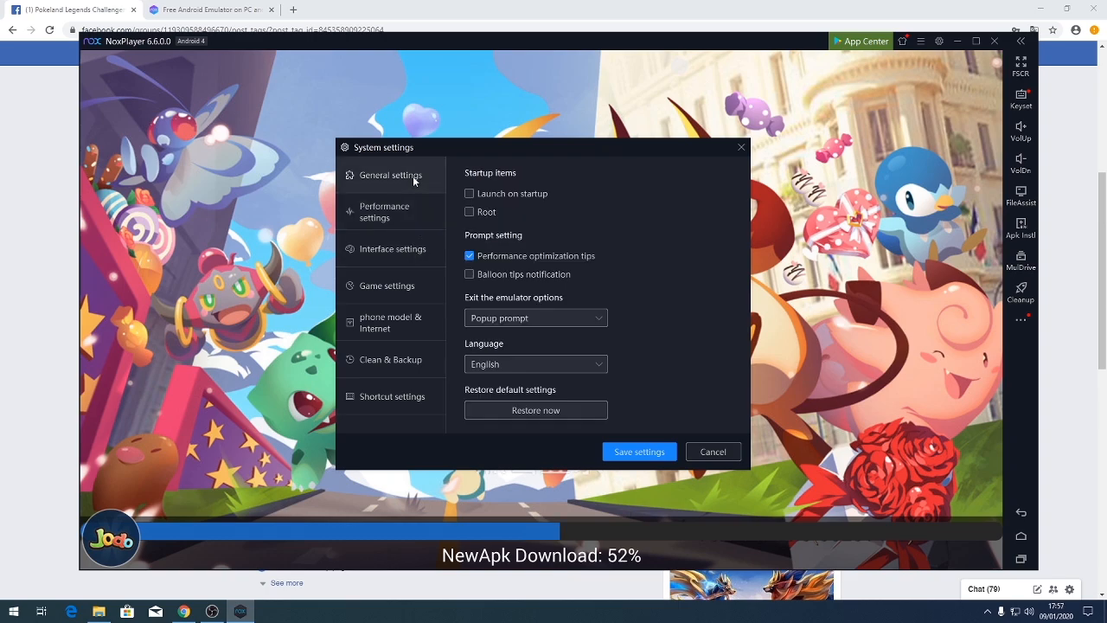
pyautogui.click(393, 249)
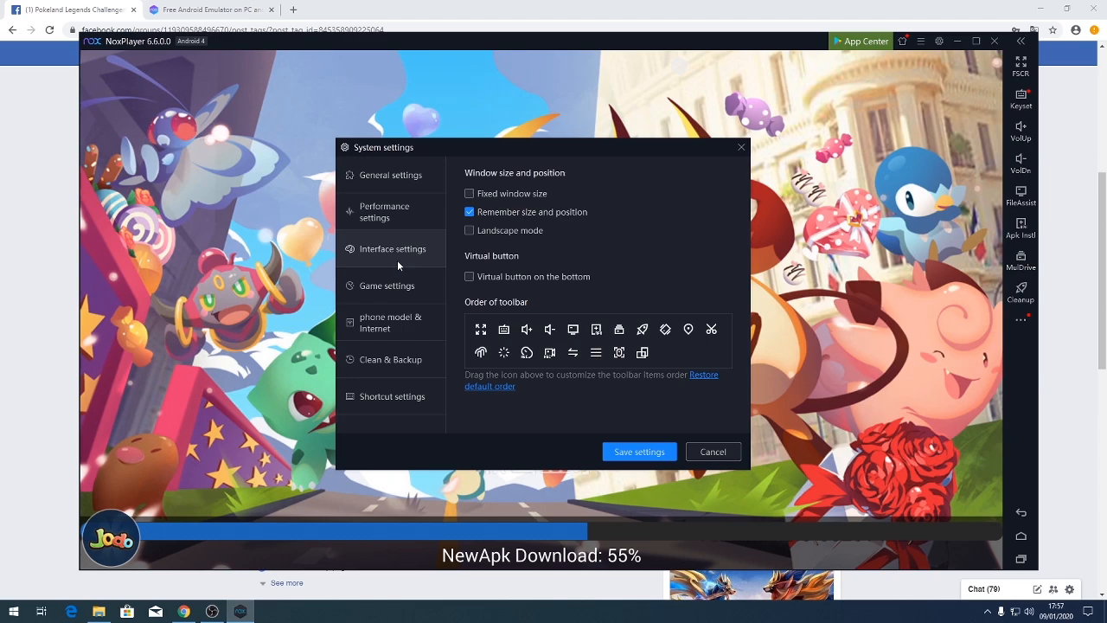
pyautogui.click(391, 358)
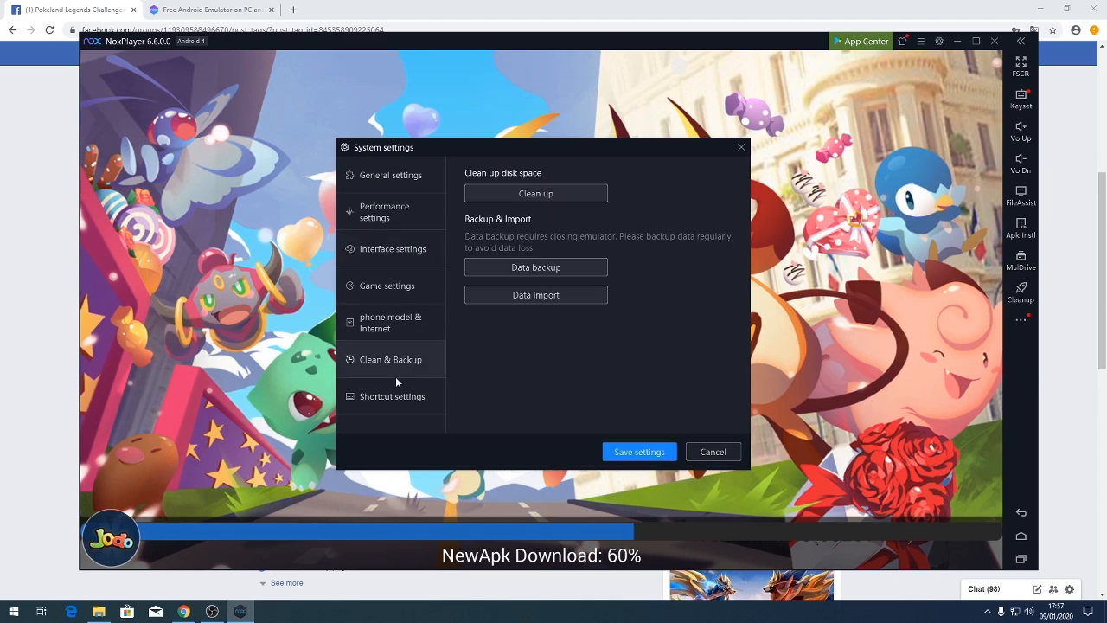
pyautogui.click(385, 211)
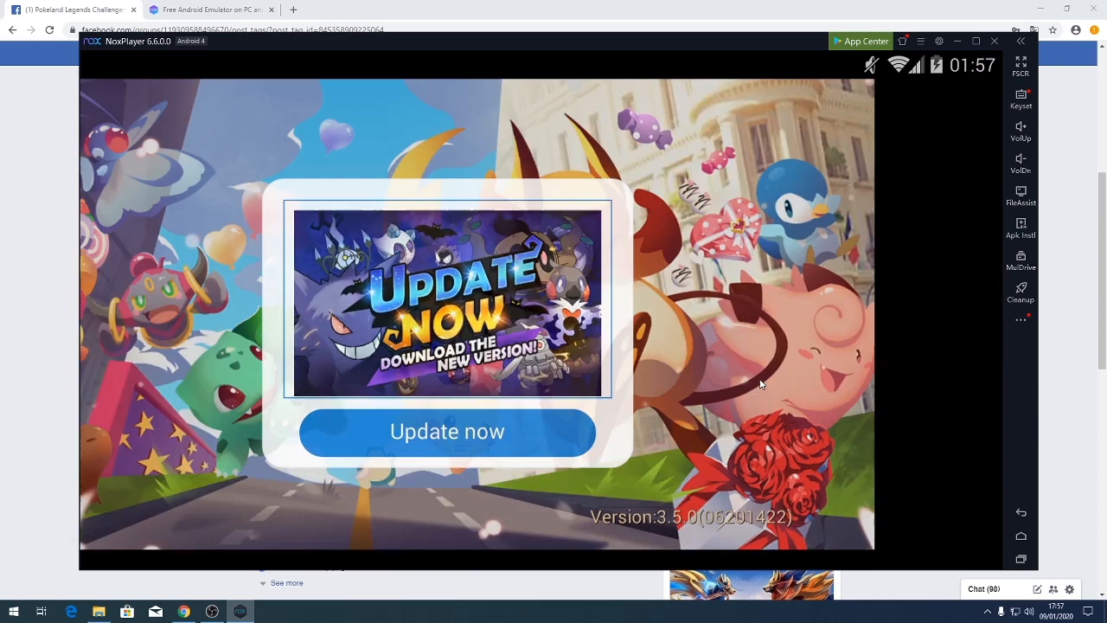
# Start the downloaded Pokeland update and confirm installing it over the existing app
pyautogui.click(447, 433)
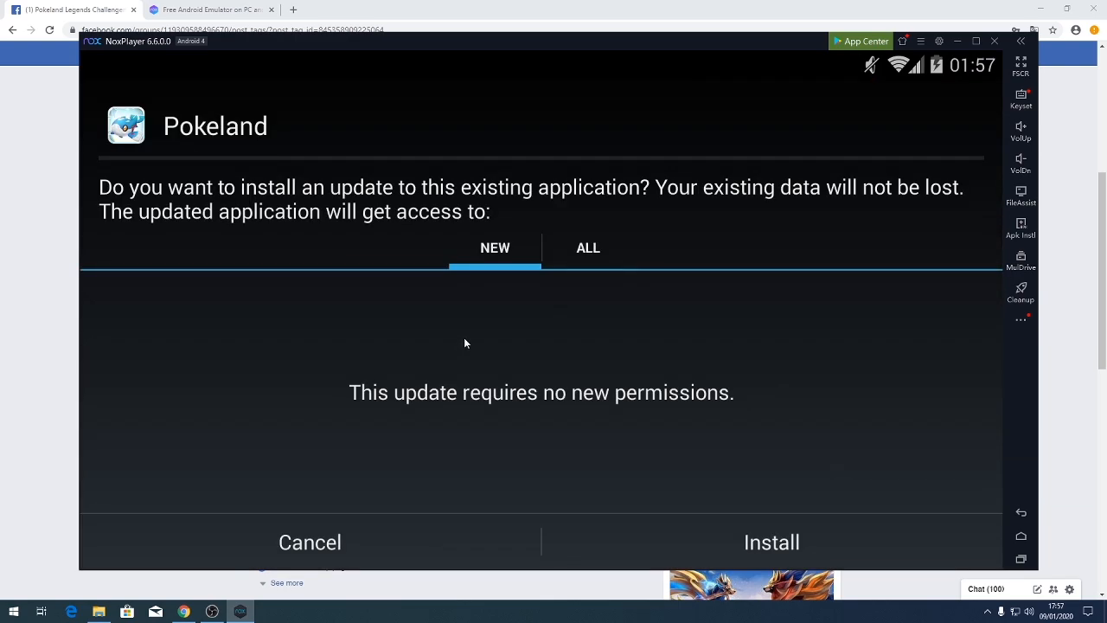
pyautogui.moveTo(578, 301)
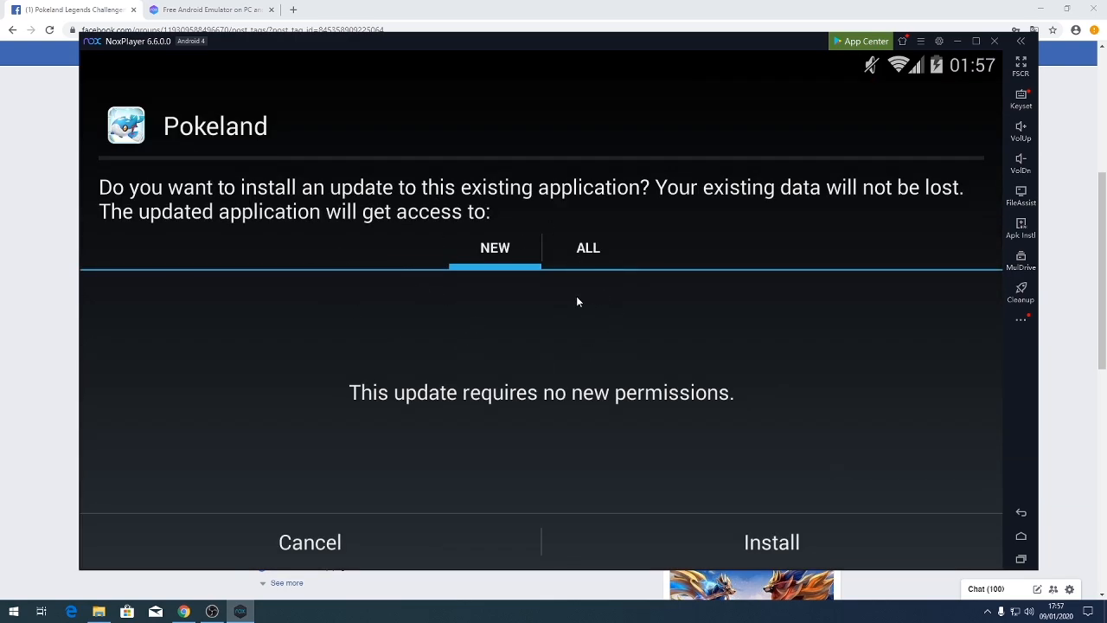
pyautogui.click(772, 543)
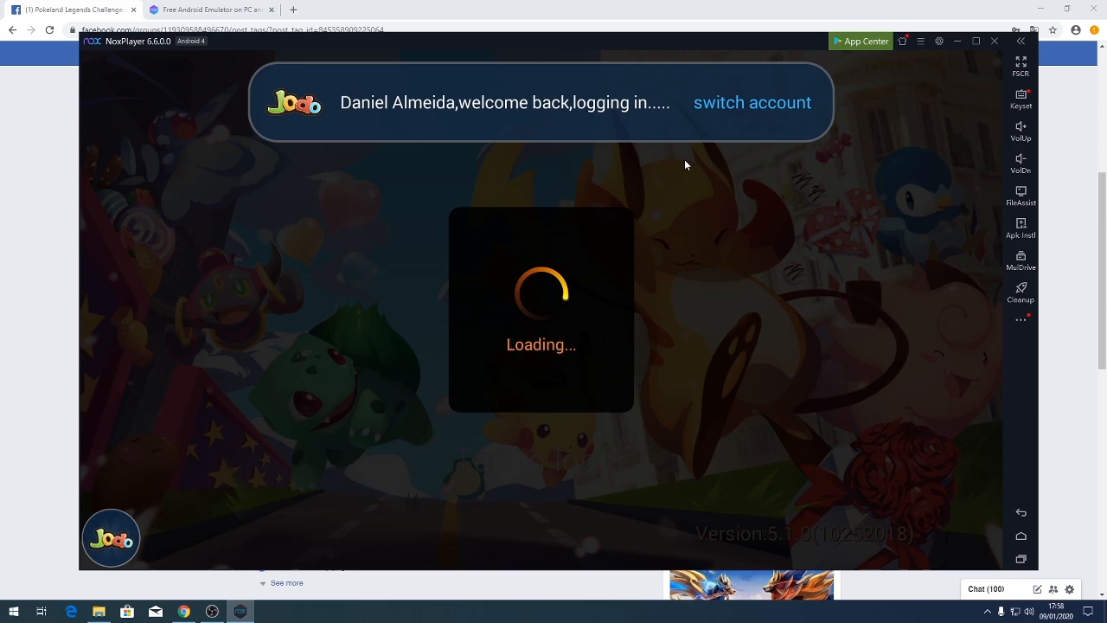
# Close the 'Switch the Status icon by Flipping phone' tip so Pokeland logs in to its title screen
pyautogui.moveTo(110, 537); pyautogui.dragTo(152, 337)
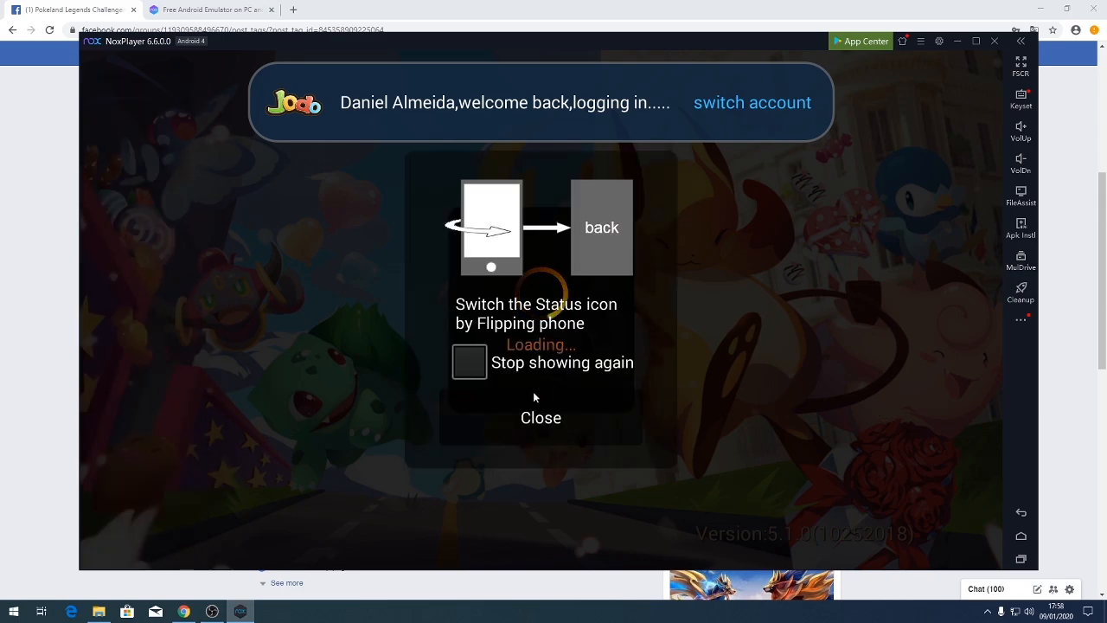
pyautogui.click(540, 417)
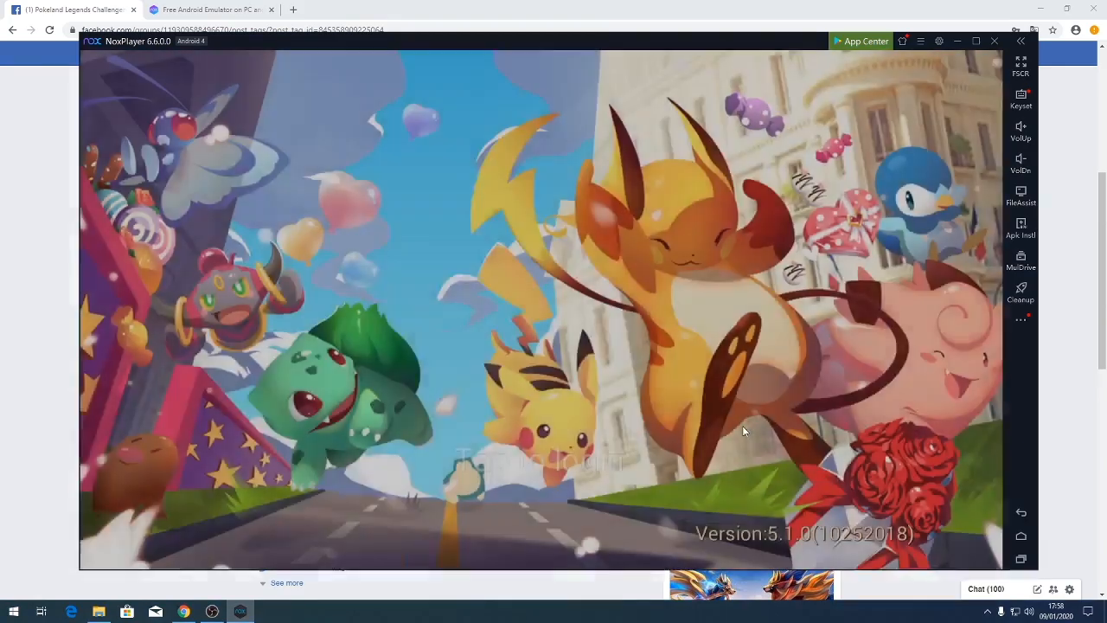